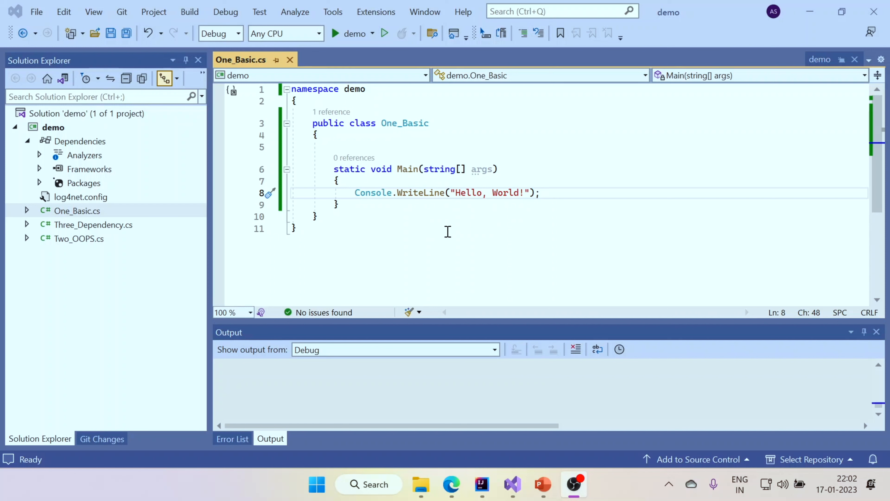
mouse_move(396, 216)
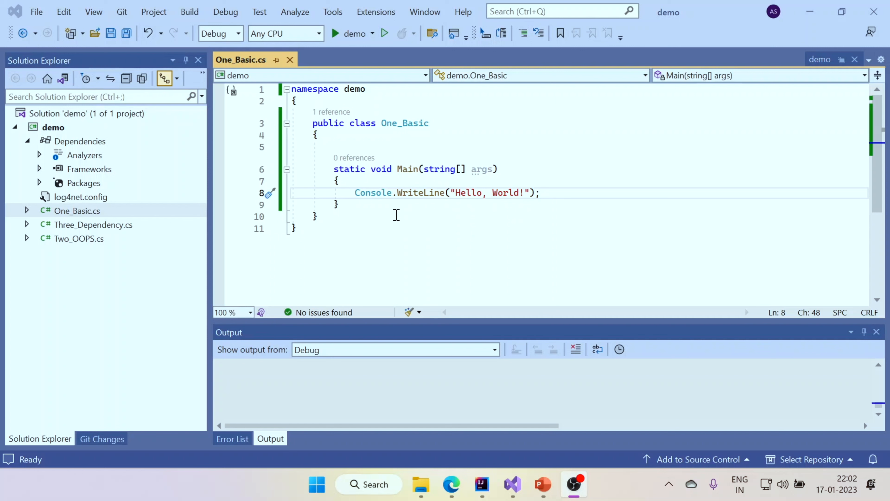
mouse_move(383, 222)
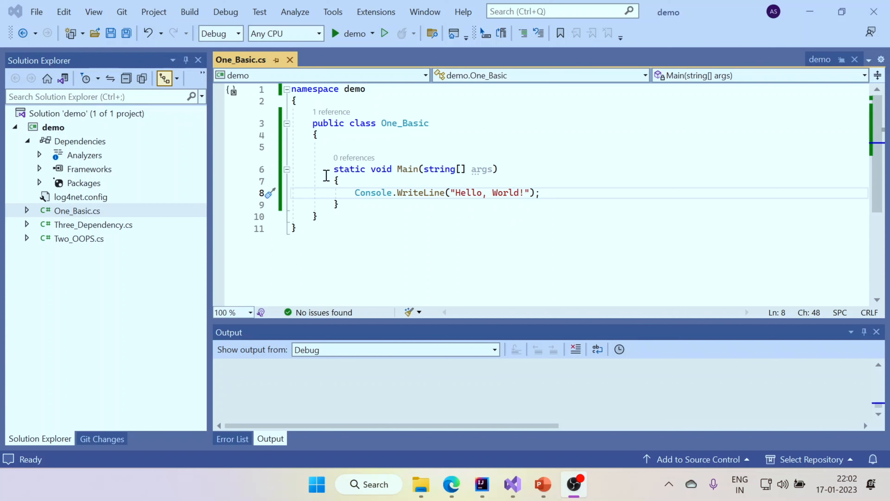
Highlight the C# Main method and compare it with the Java project before returning to C#
click(332, 169)
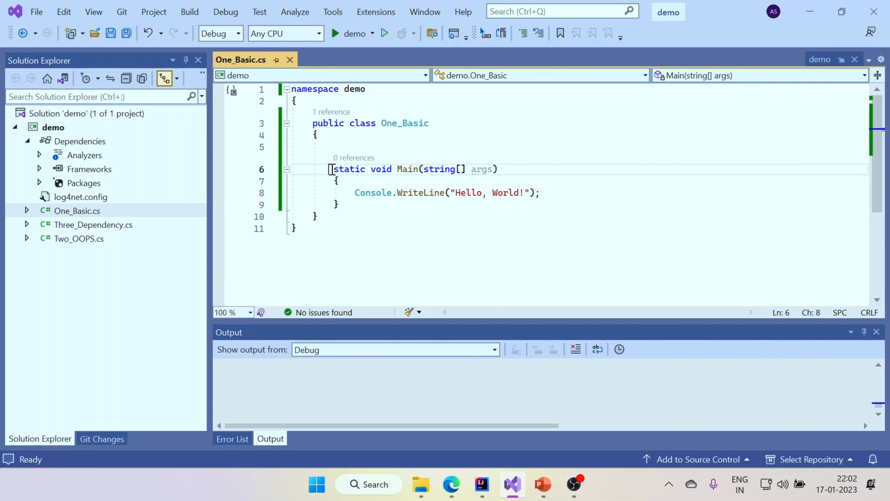
drag(333, 169, 375, 205)
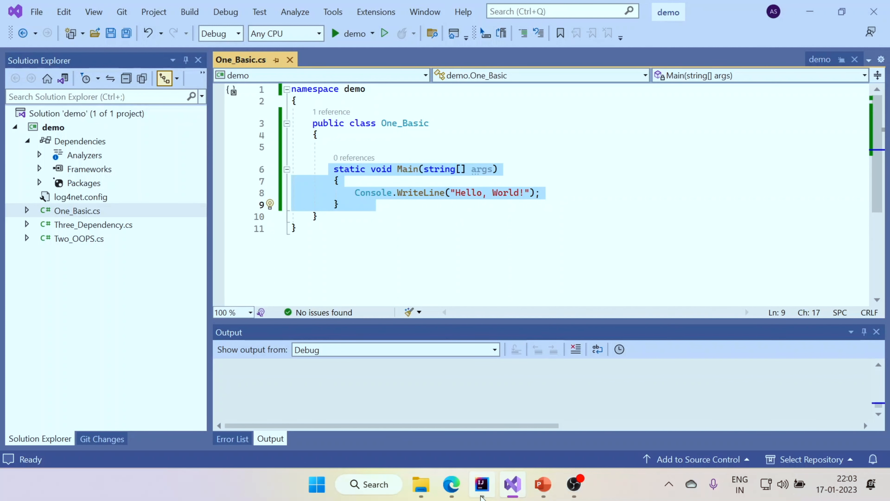
click(481, 484)
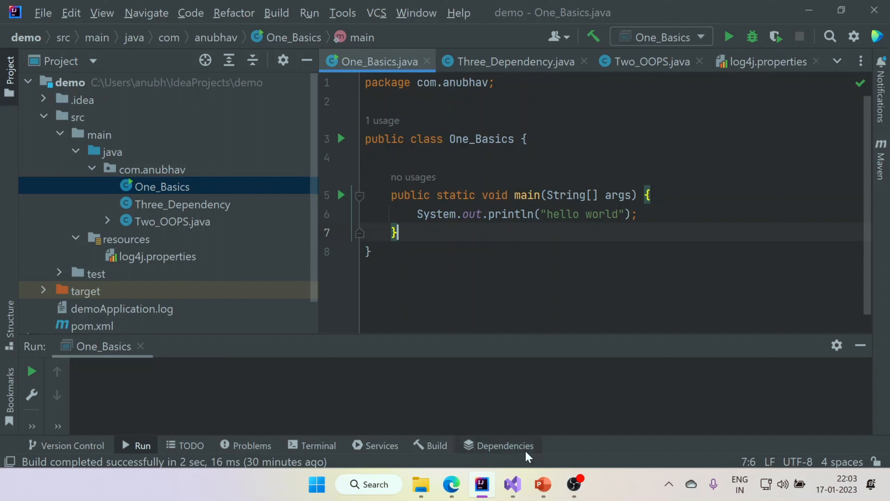
click(512, 486)
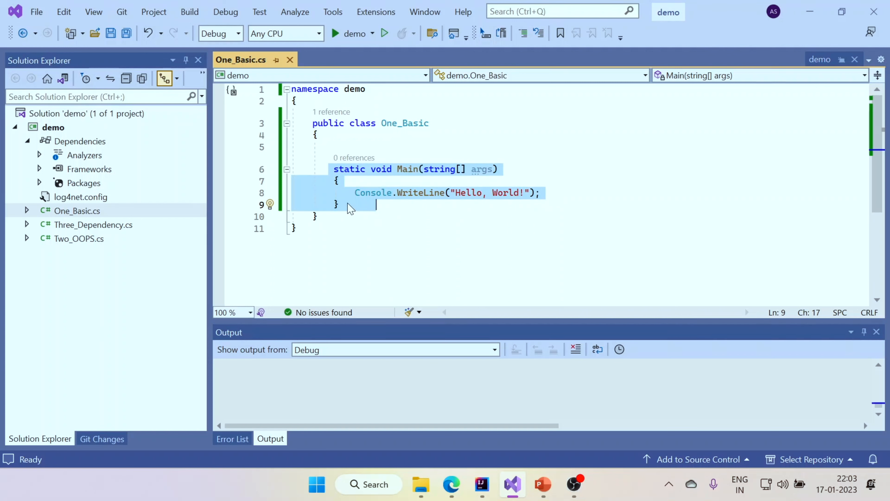
mouse_move(339, 161)
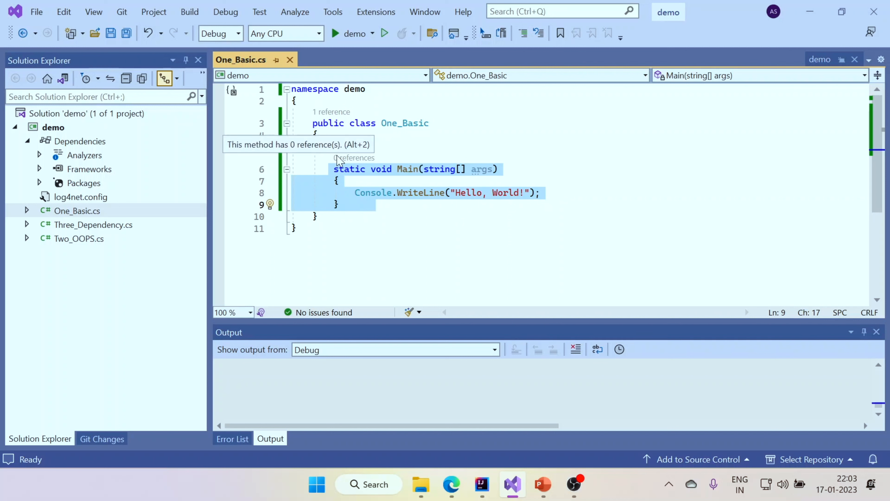
mouse_move(328, 193)
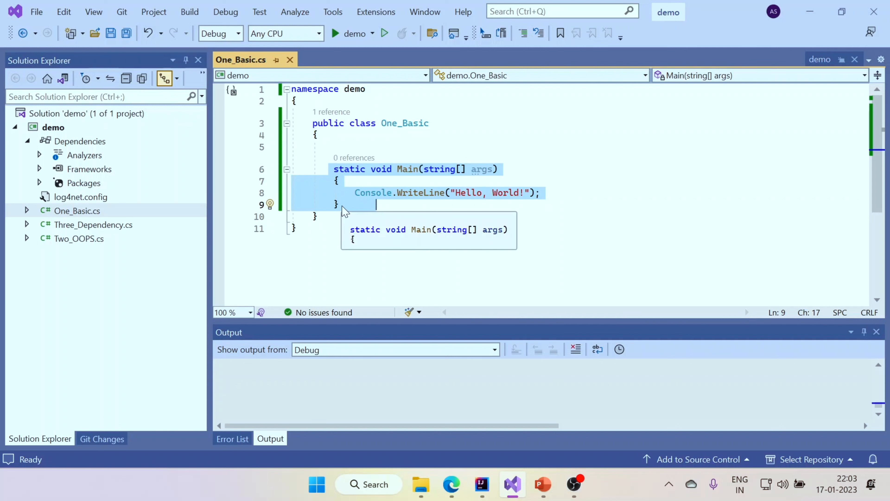
mouse_move(356, 200)
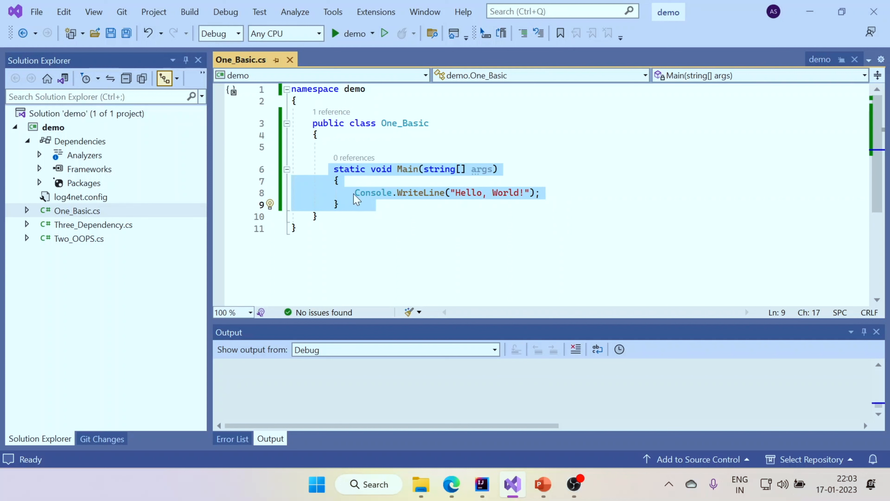
Start building and running the C# Hello World demo project
click(421, 192)
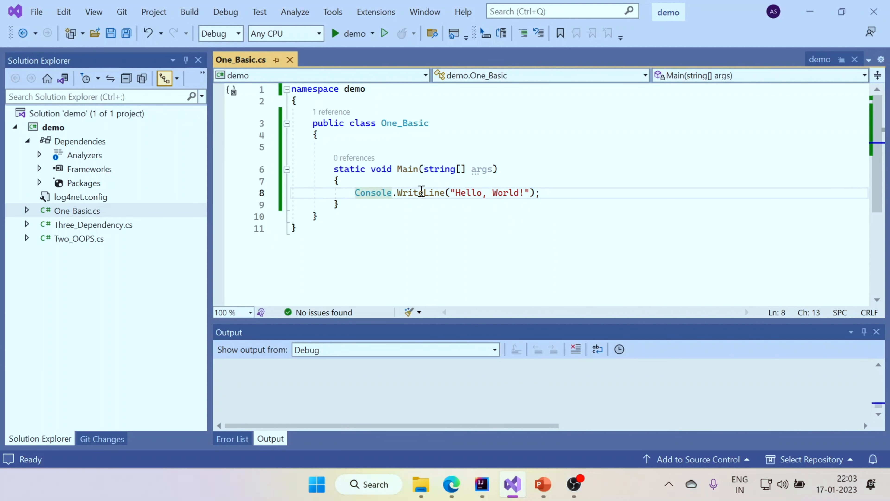
mouse_move(515, 191)
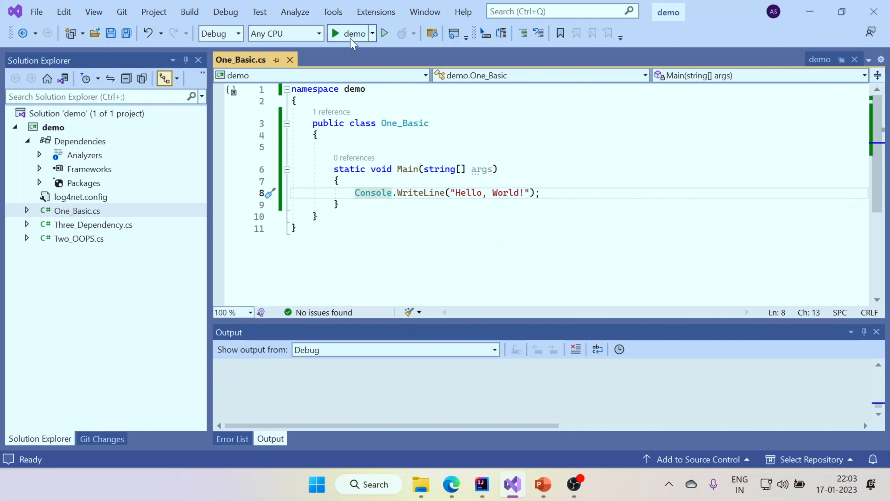
click(336, 33)
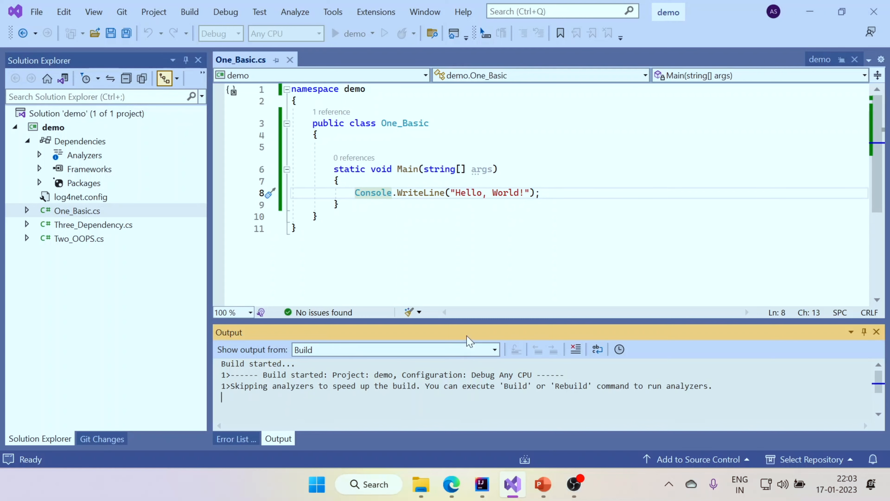
click(335, 33)
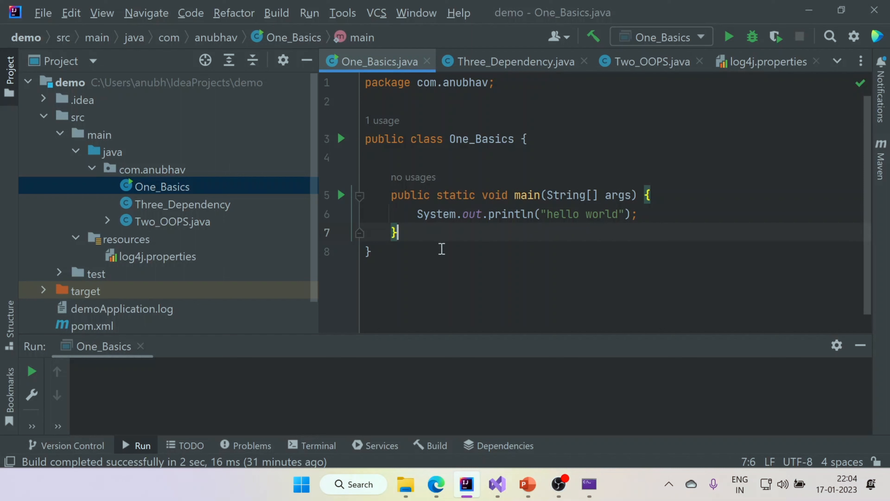
mouse_move(460, 133)
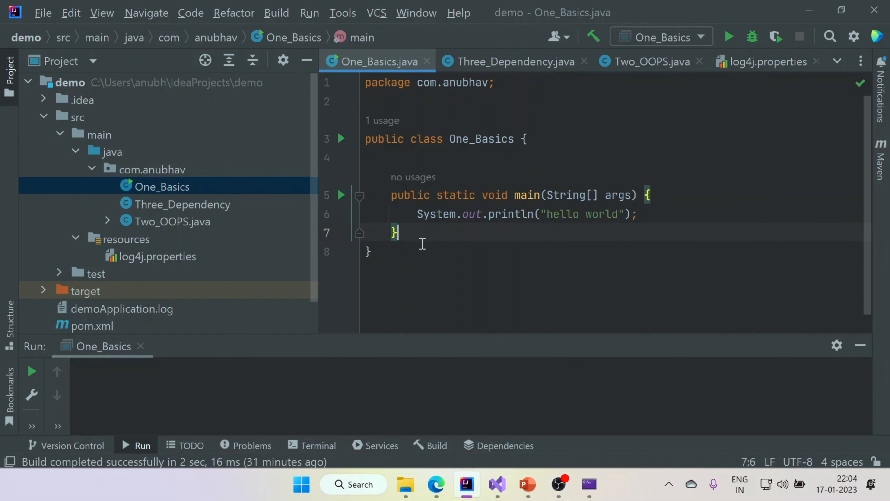
mouse_move(425, 242)
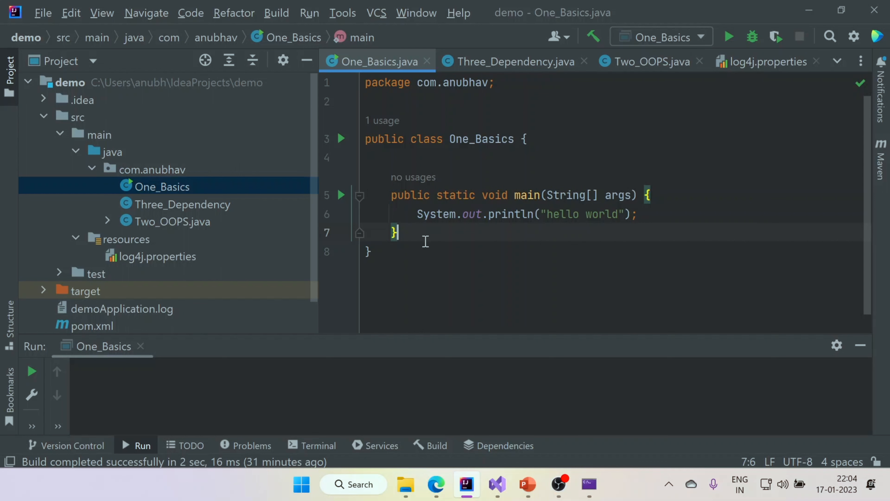
mouse_move(191, 386)
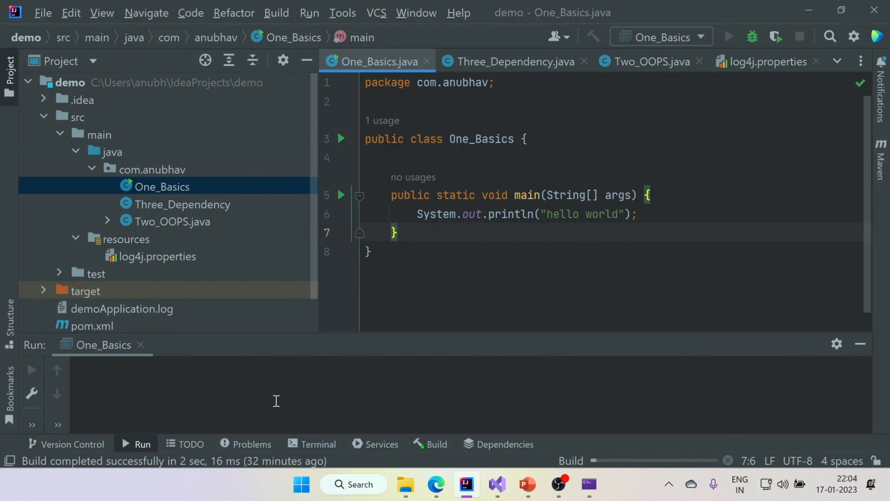
mouse_move(254, 396)
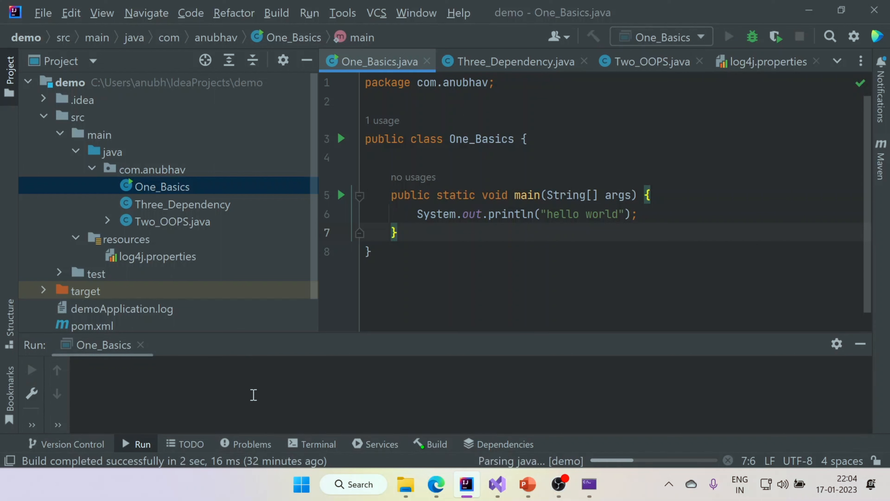
Run the Java One_Basics program printing hello world, then return to Visual Studio
click(729, 36)
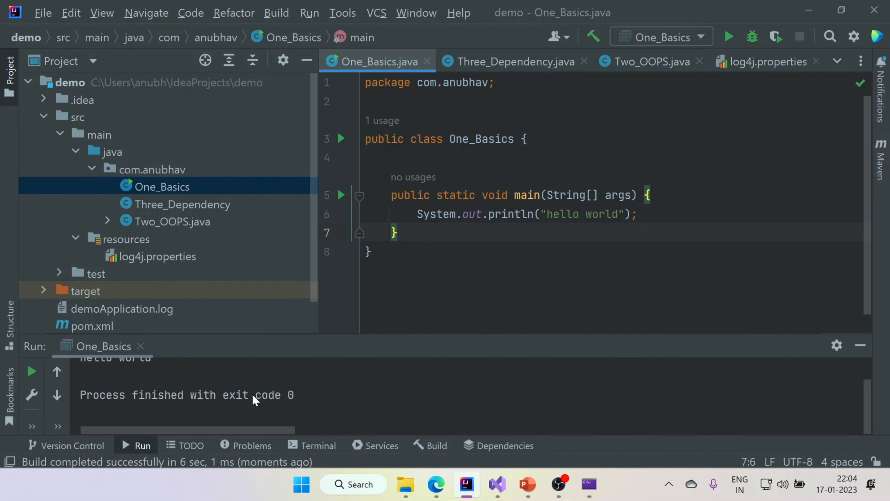
mouse_move(342, 339)
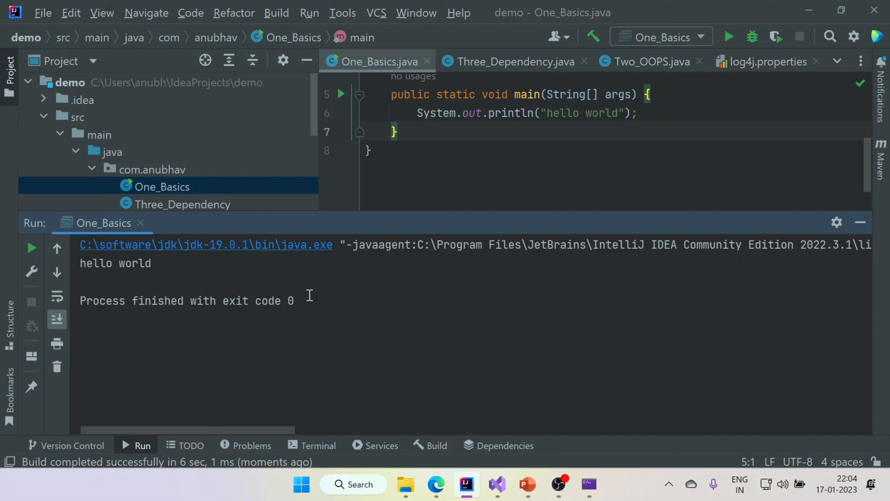
mouse_move(473, 495)
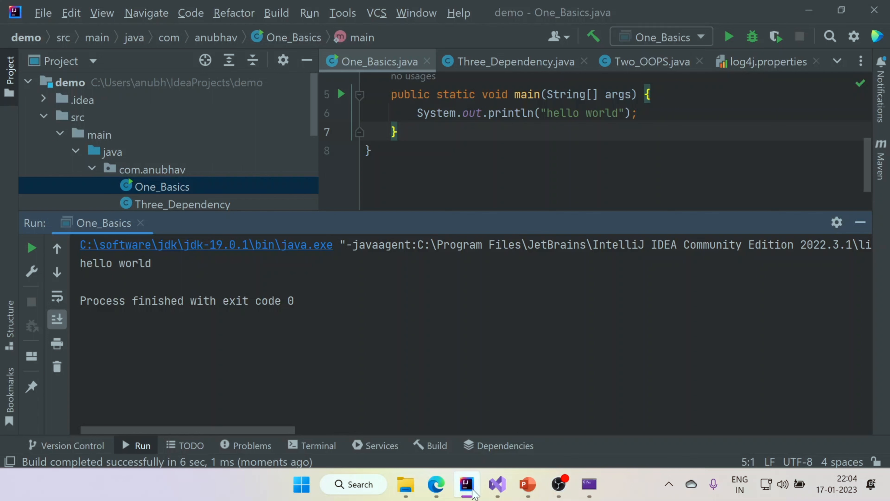
click(497, 486)
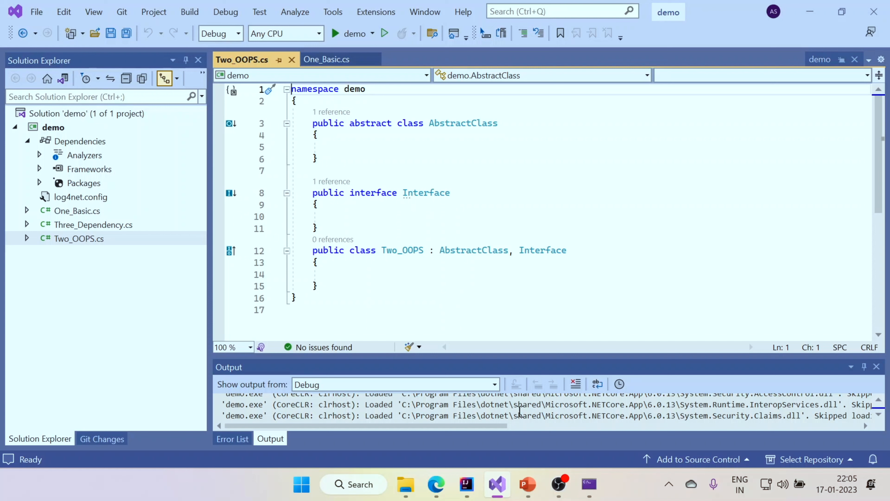
mouse_move(367, 314)
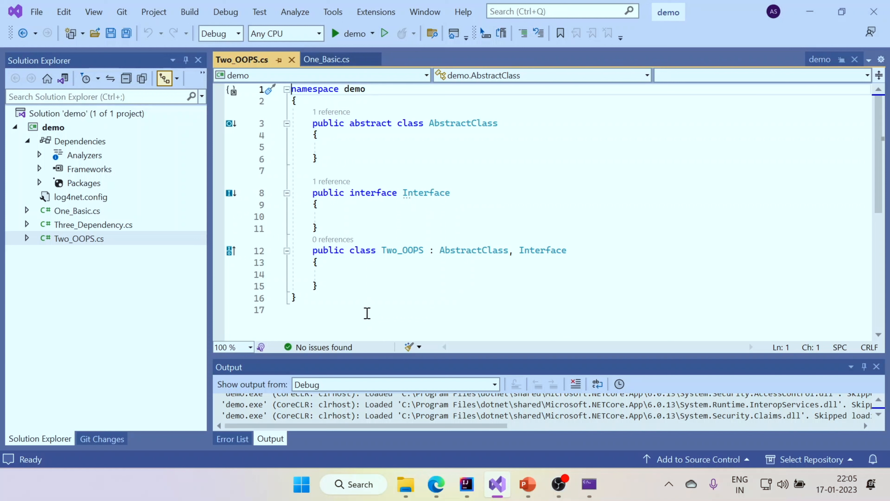
mouse_move(317, 123)
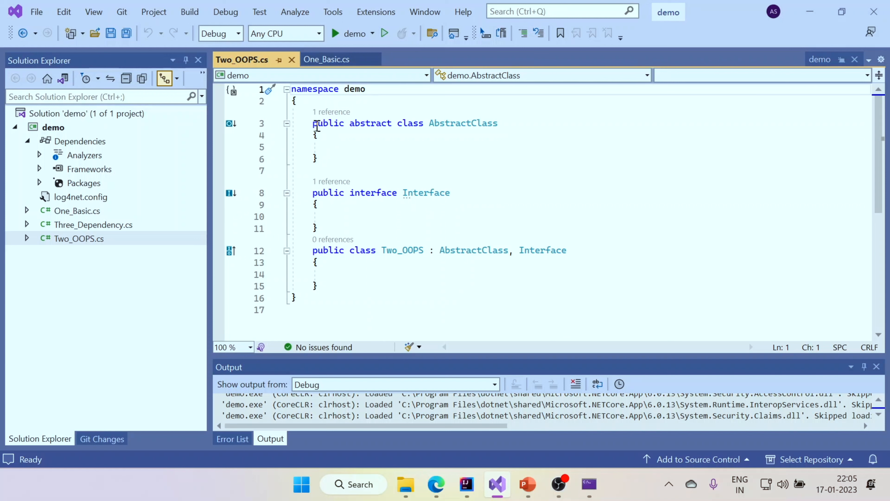
double_click(370, 123)
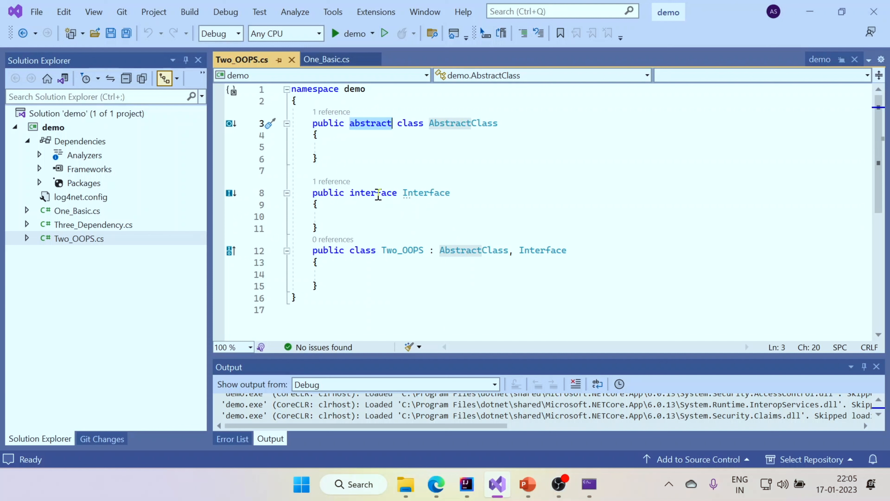
mouse_move(369, 259)
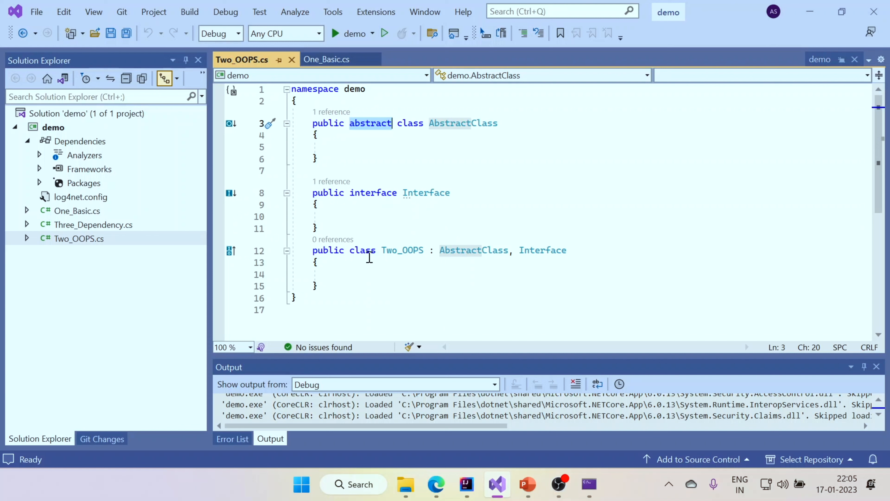
mouse_move(420, 259)
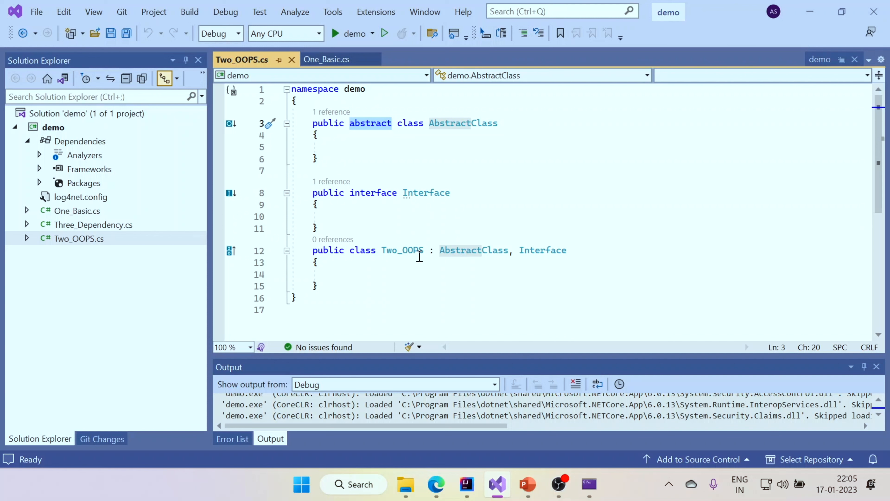
mouse_move(436, 251)
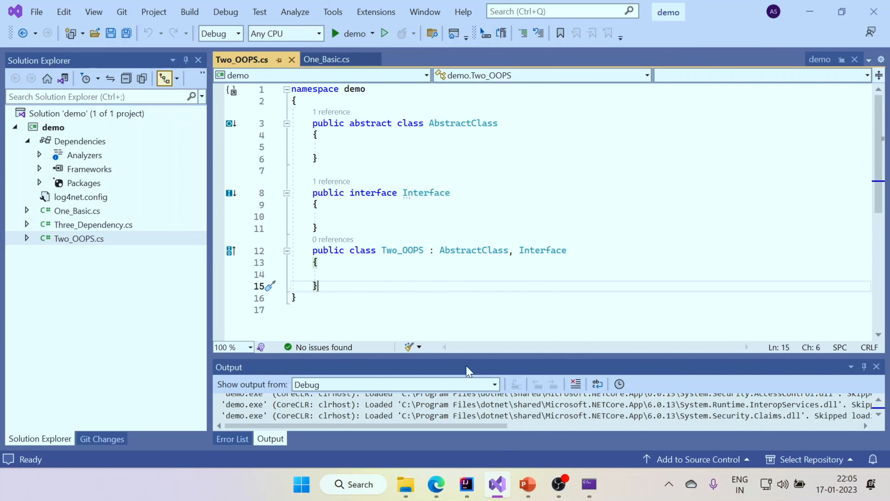
mouse_move(430, 251)
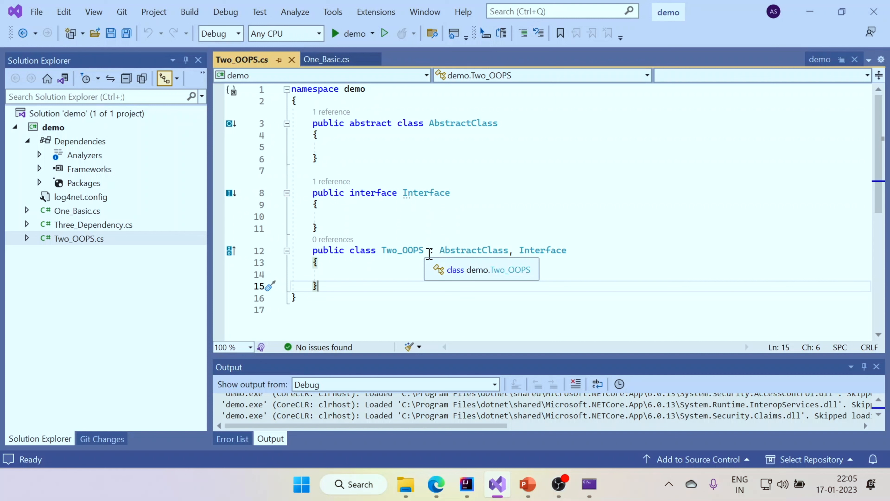
mouse_move(432, 255)
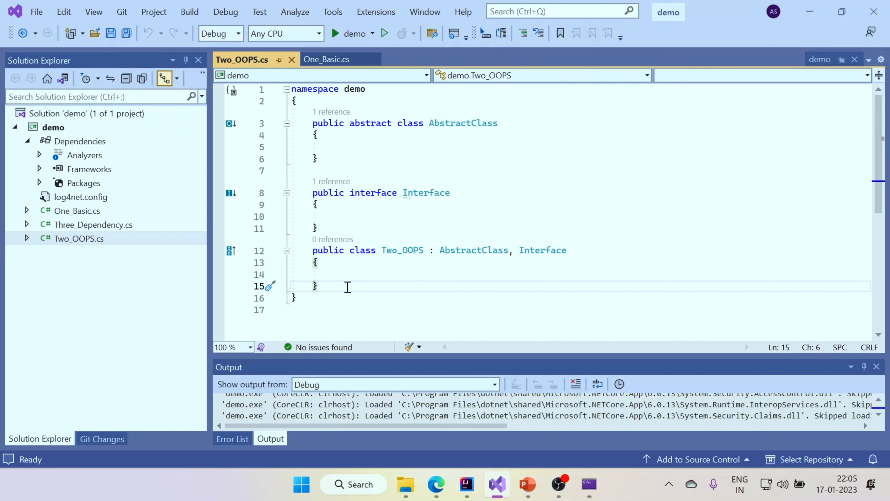
mouse_move(466, 488)
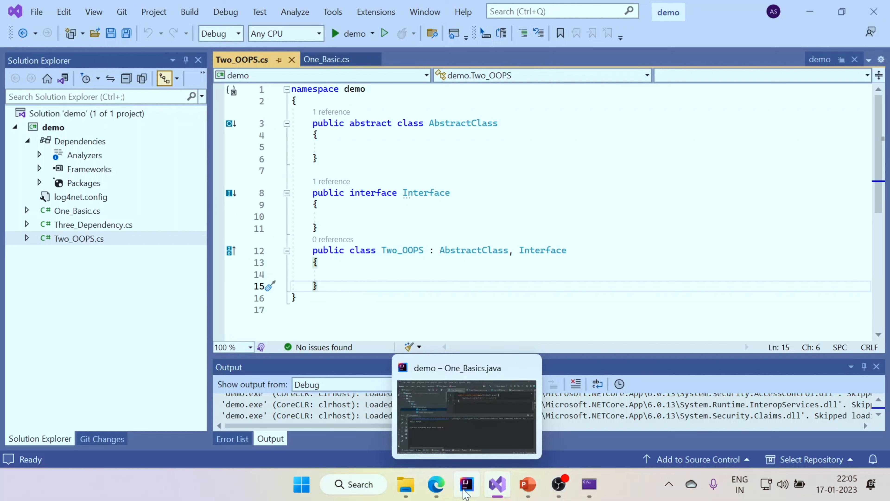
Show the Java Two_OOPS abstract class, interface and implementing class, then return to C#
click(466, 484)
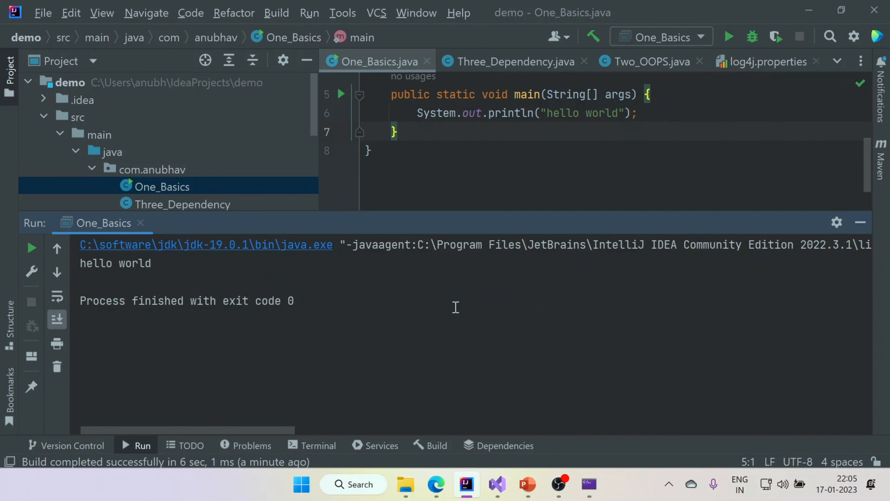
scroll(down, 3)
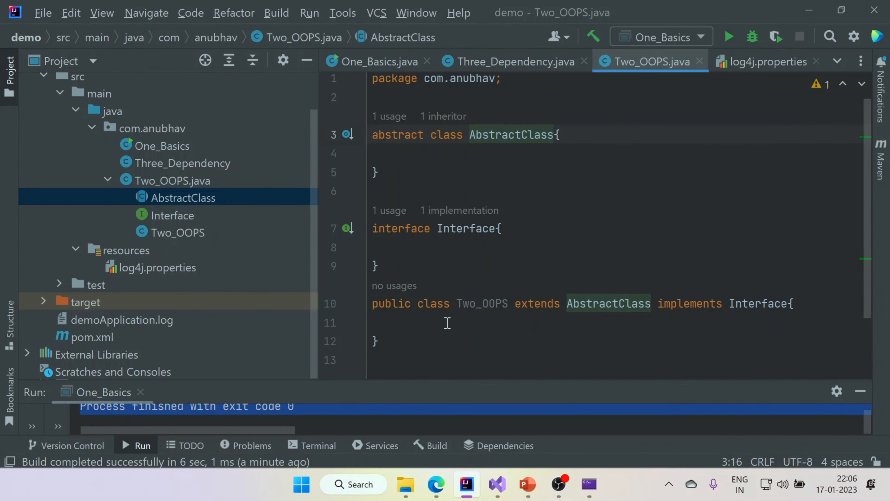
mouse_move(404, 134)
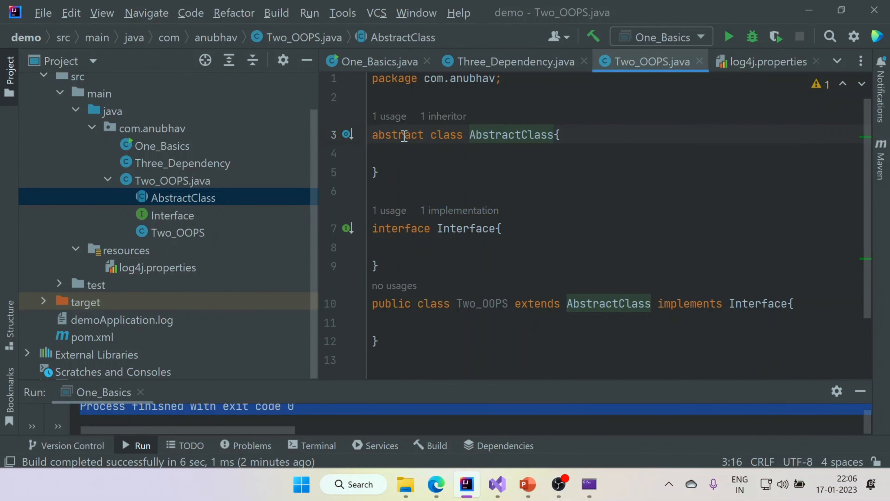
mouse_move(520, 385)
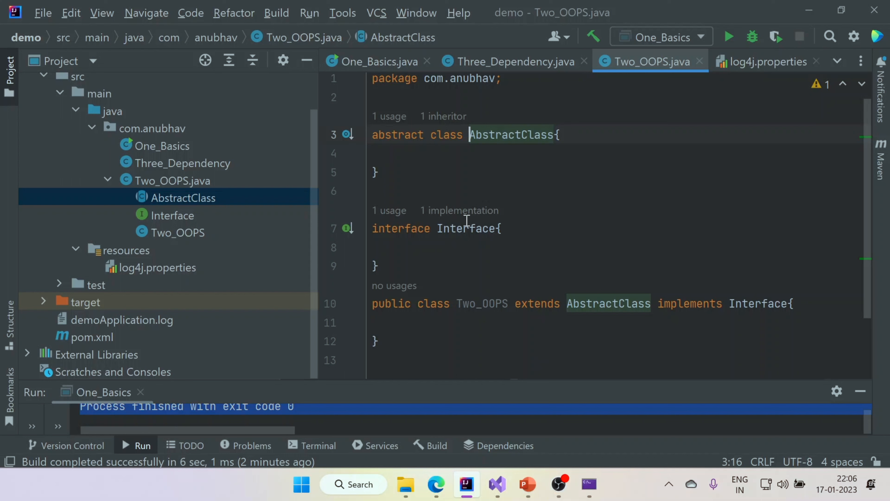
mouse_move(395, 80)
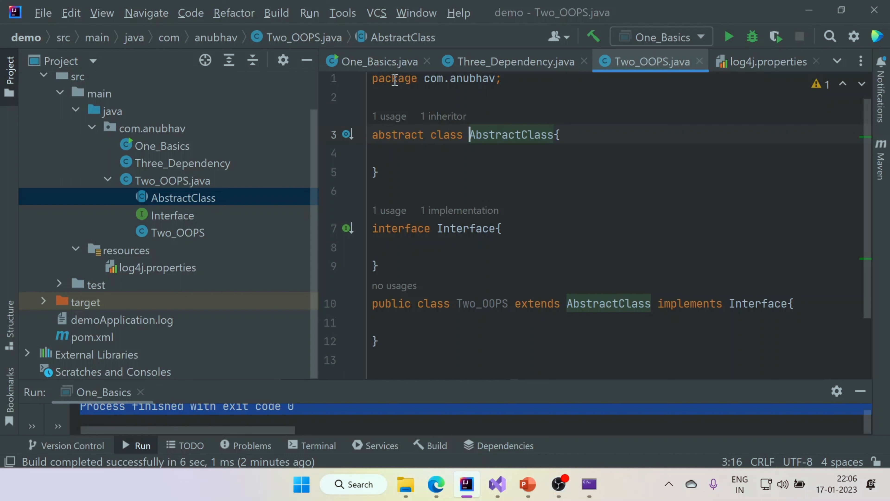
click(499, 486)
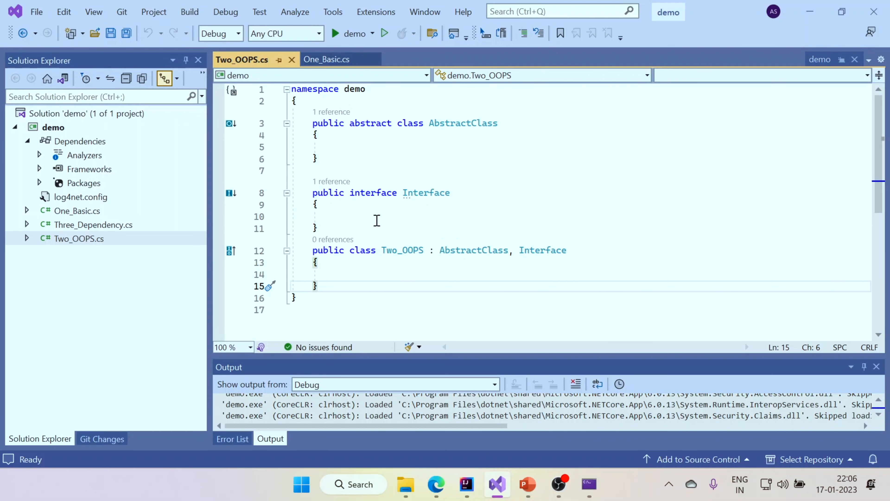
mouse_move(386, 163)
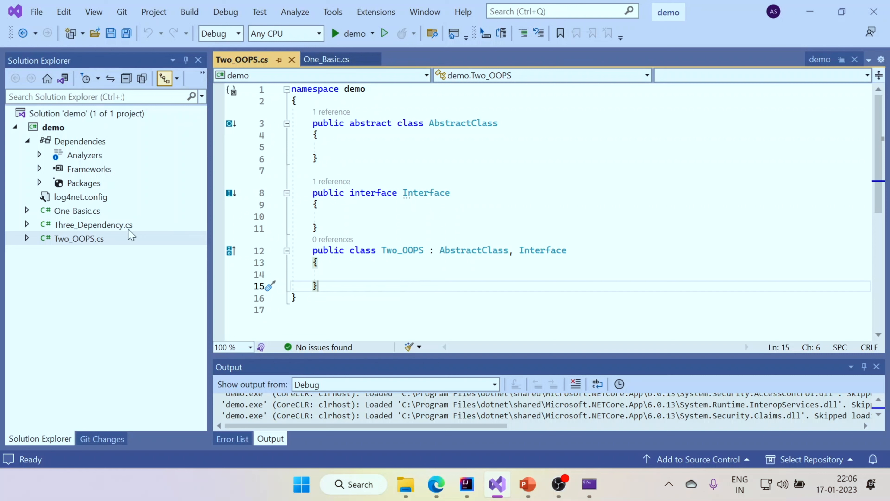
Open Three_Dependency.cs from the demo solution in Solution Explorer
double_click(92, 224)
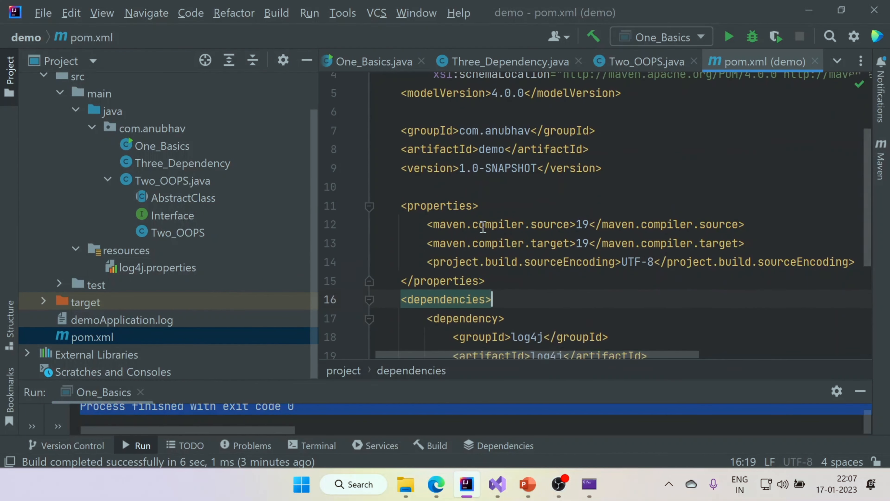
Reveal the log4j dependency in pom.xml and sync the Maven project
scroll(down, 3)
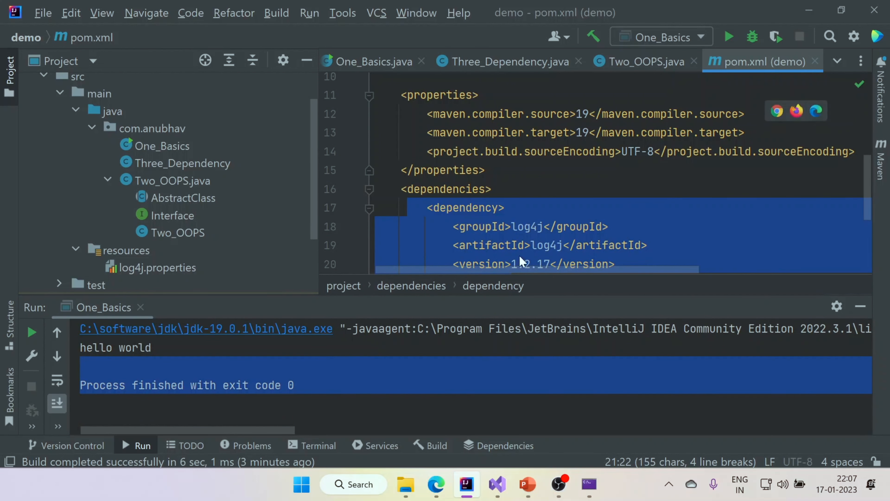
click(881, 158)
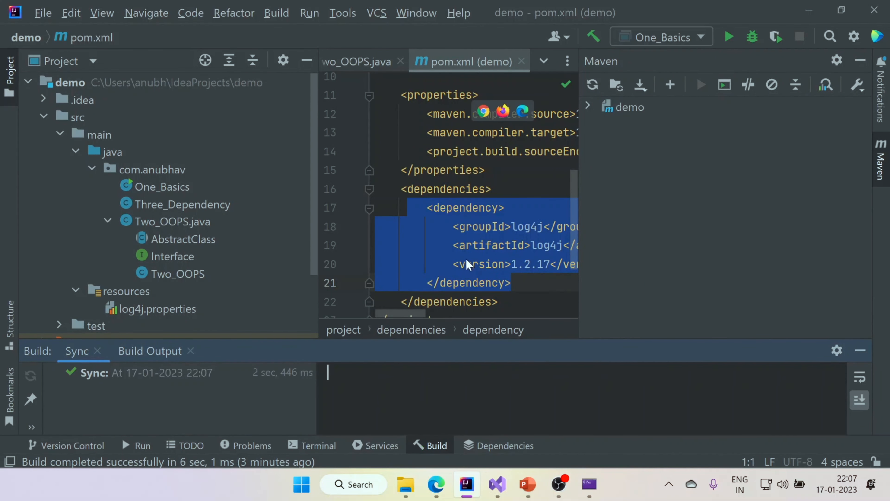
mouse_move(543, 236)
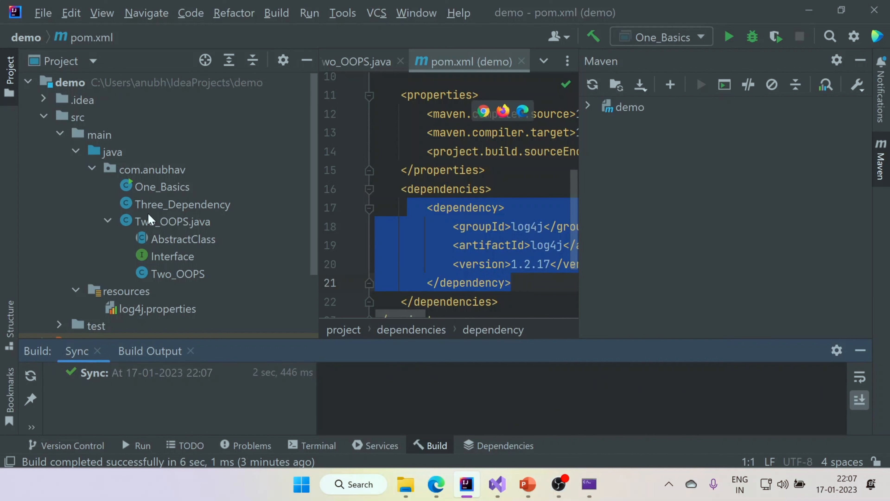
Open the Java Three_Dependency class and highlight its logger info("hello") call
click(182, 205)
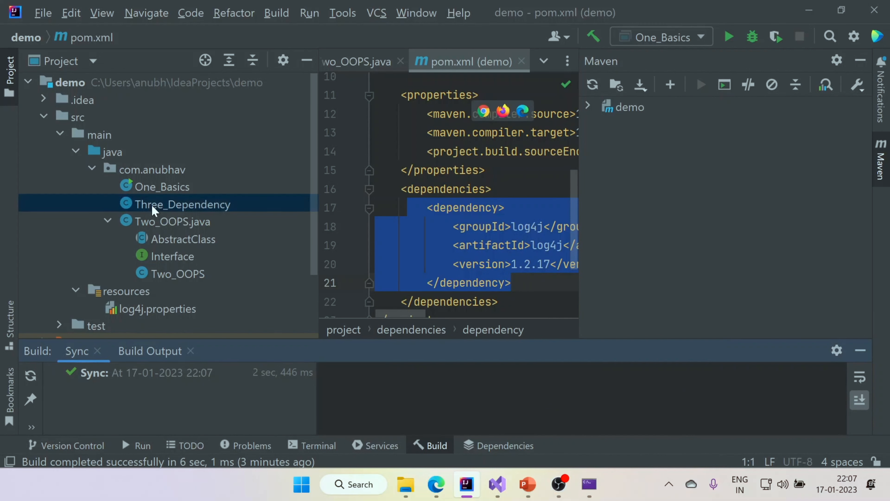
double_click(182, 204)
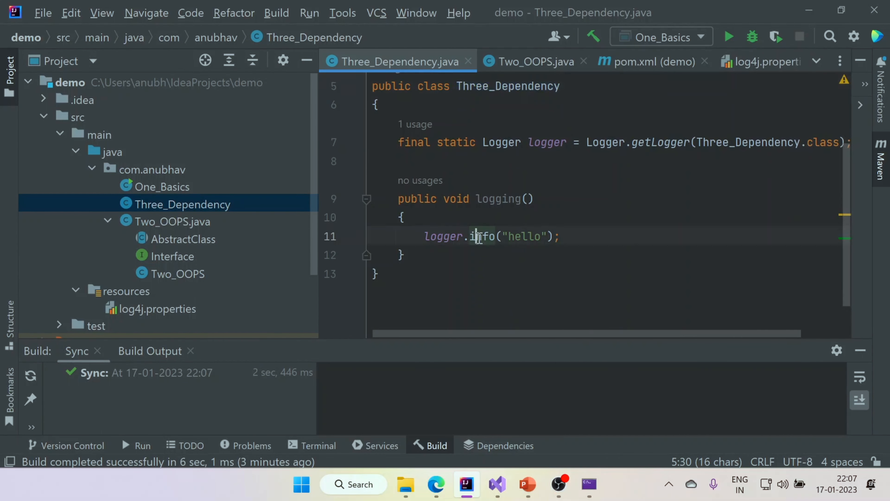
double_click(481, 237)
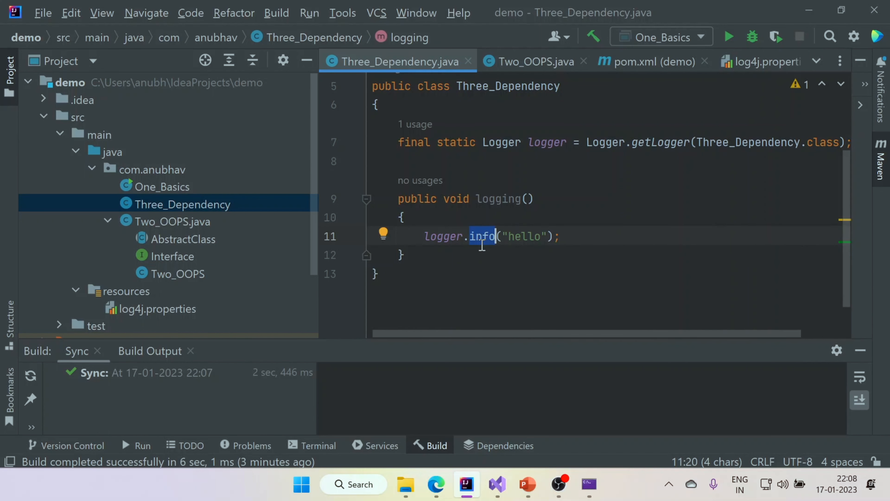
mouse_move(184, 238)
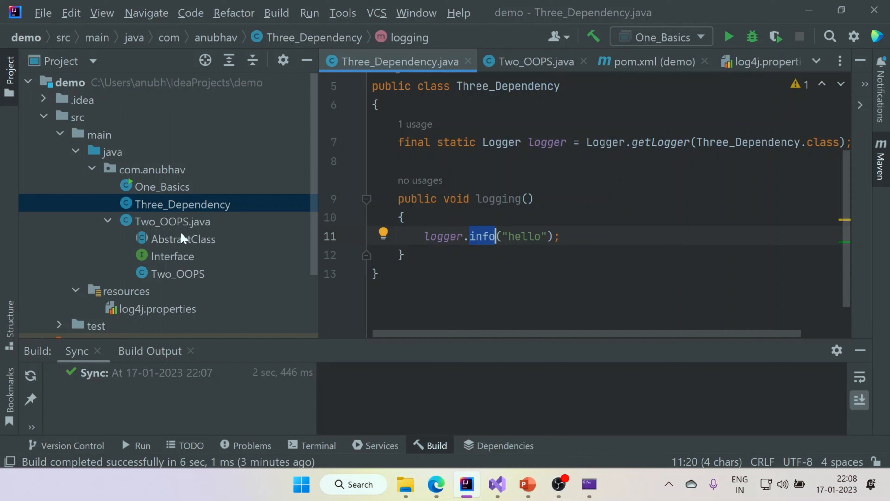
Add a new Three_Dependency logging call to the One_Basics main method
double_click(162, 187)
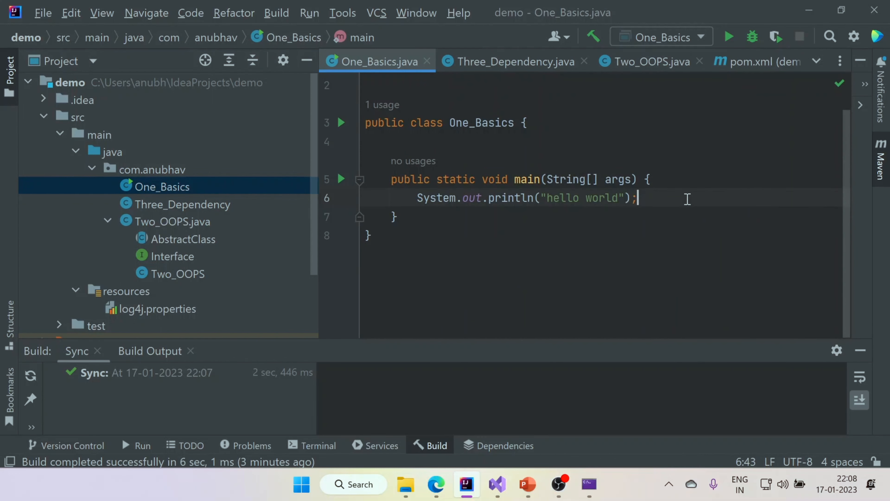
text(new)
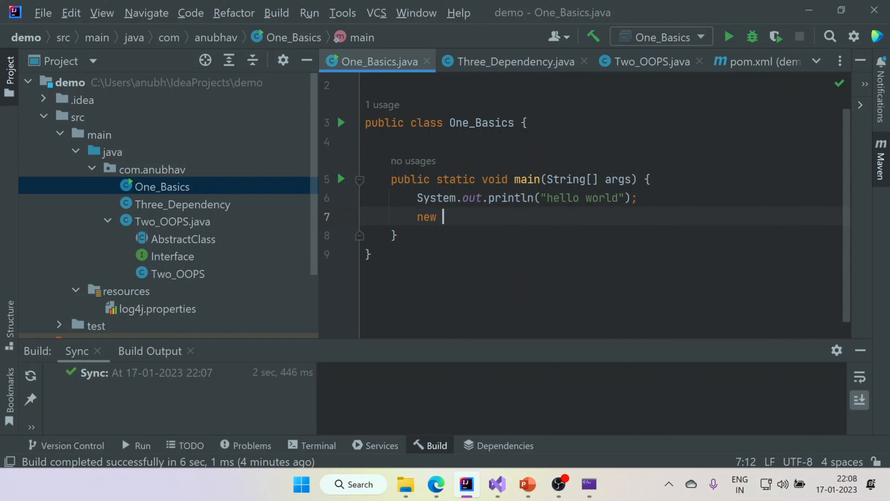
text(Thin)
click(527, 198)
text(// )
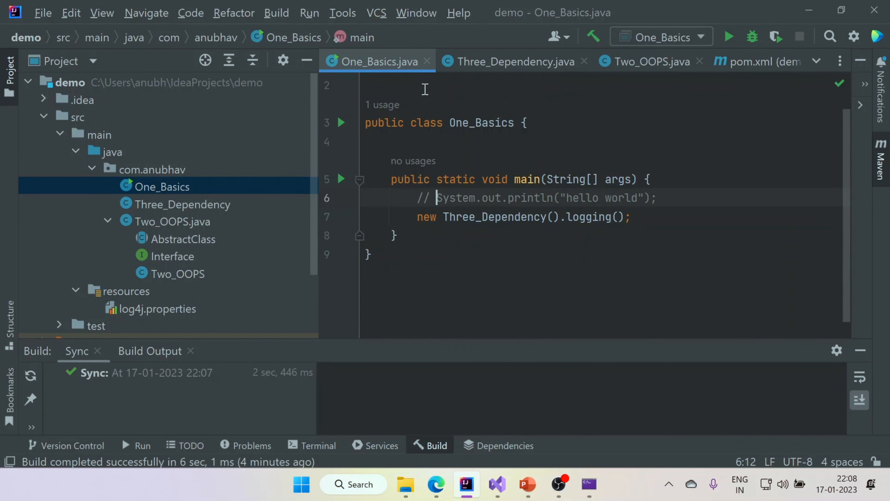
mouse_move(729, 36)
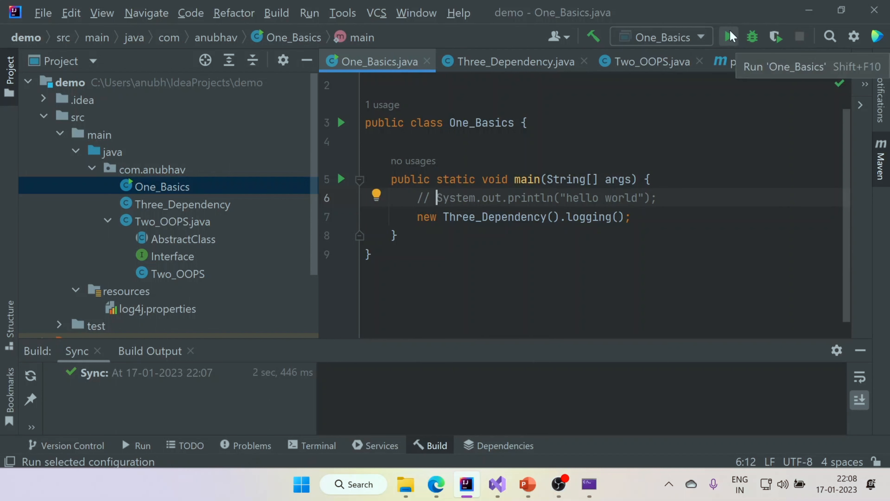
Run One_Basics so the console prints the INFO "hello" log line with exit code 0
click(729, 36)
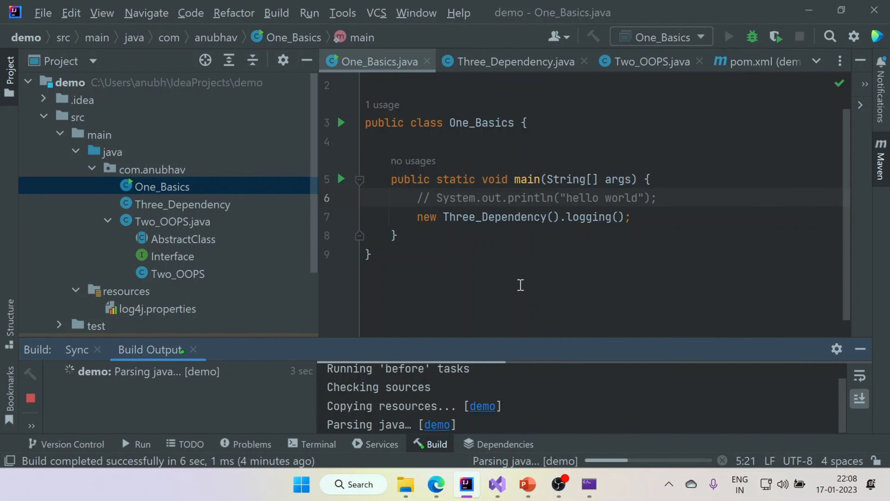
click(730, 36)
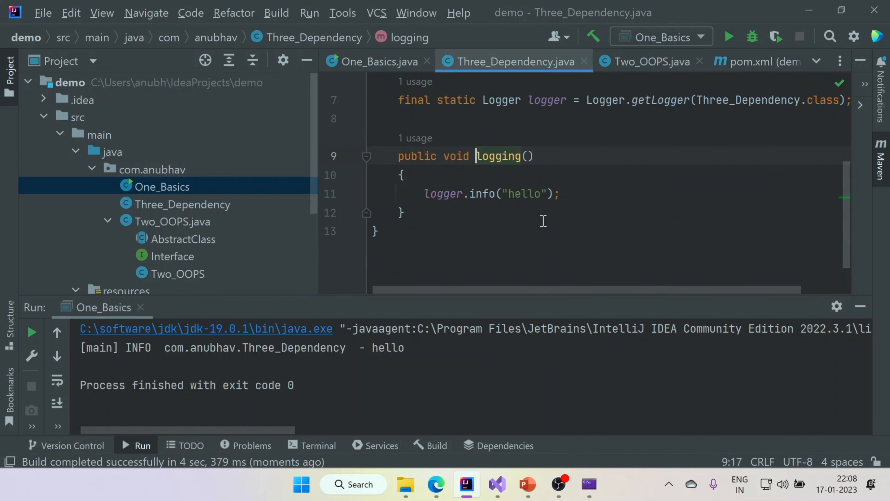
mouse_move(258, 223)
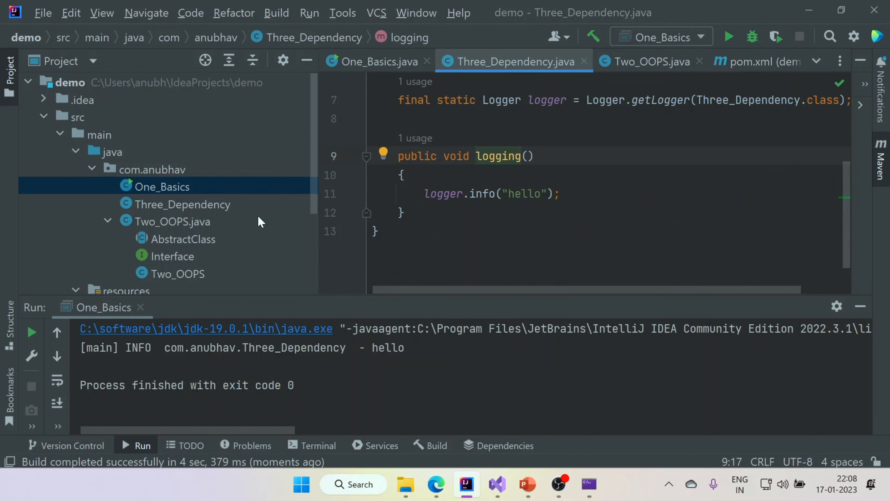
scroll(down, 3)
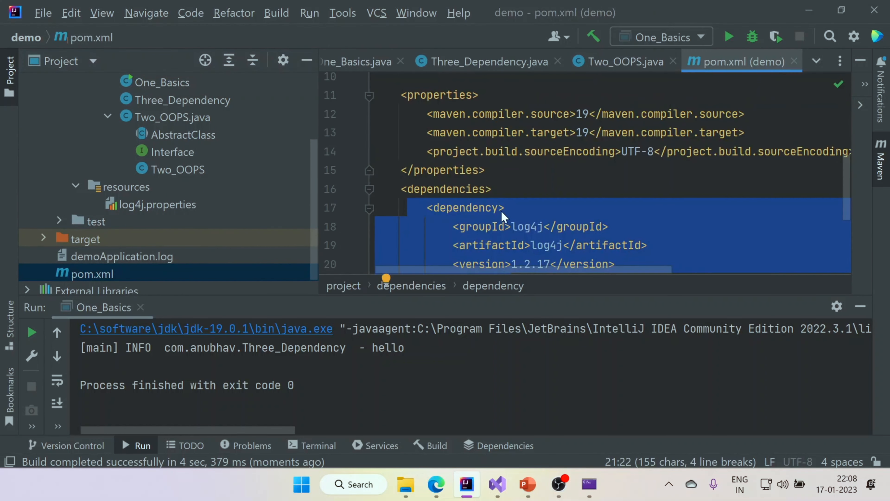
scroll(down, 3)
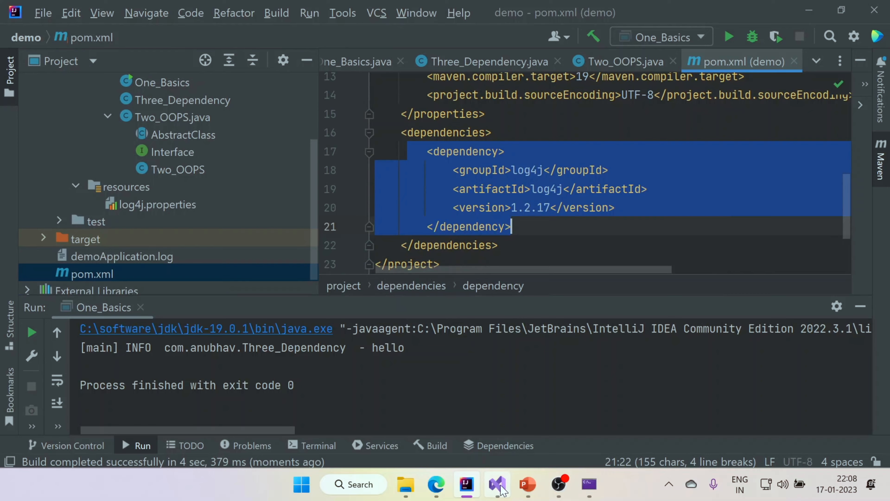
In Visual Studio's NuGet manager, confirm log4net 2.0.15 is installed in the demo project
click(497, 487)
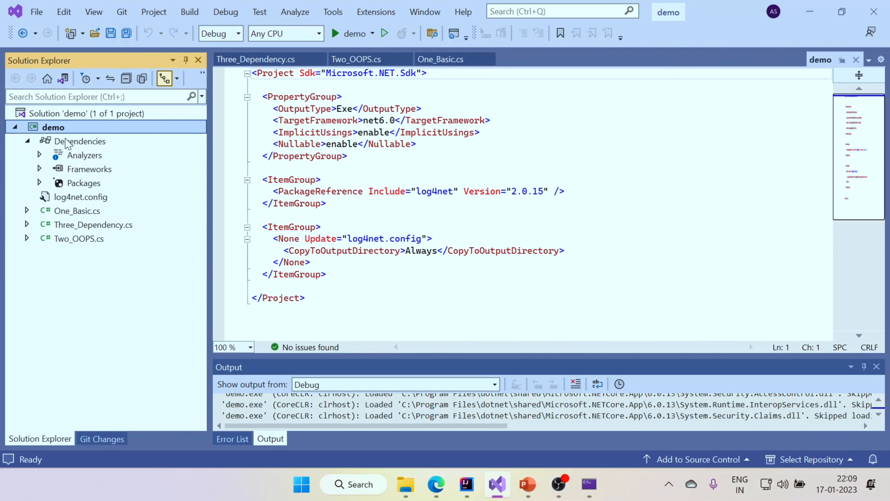
right_click(80, 141)
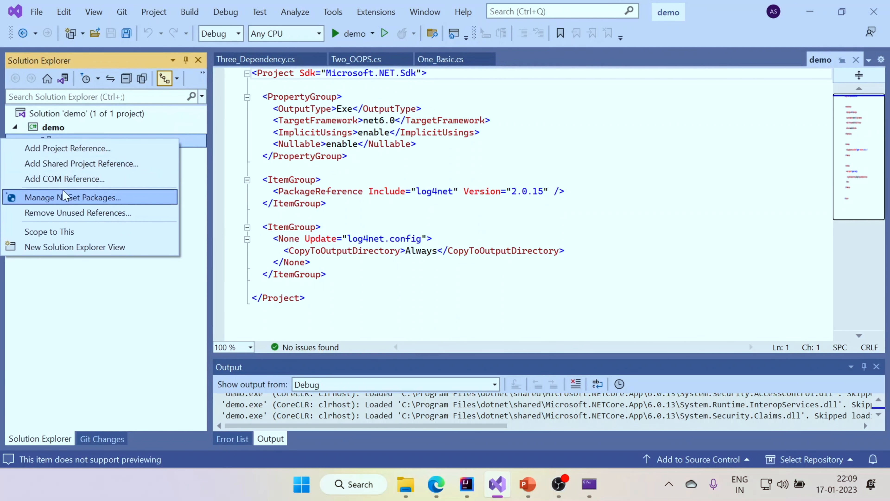
click(69, 197)
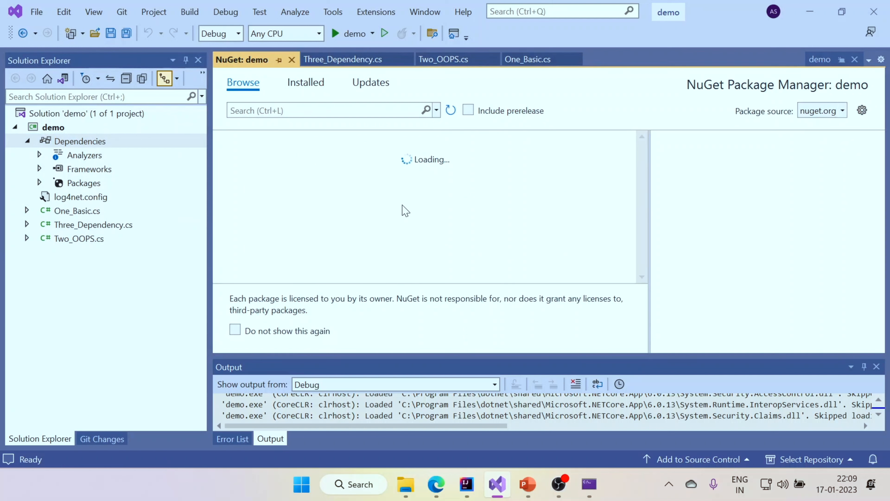
mouse_move(761, 177)
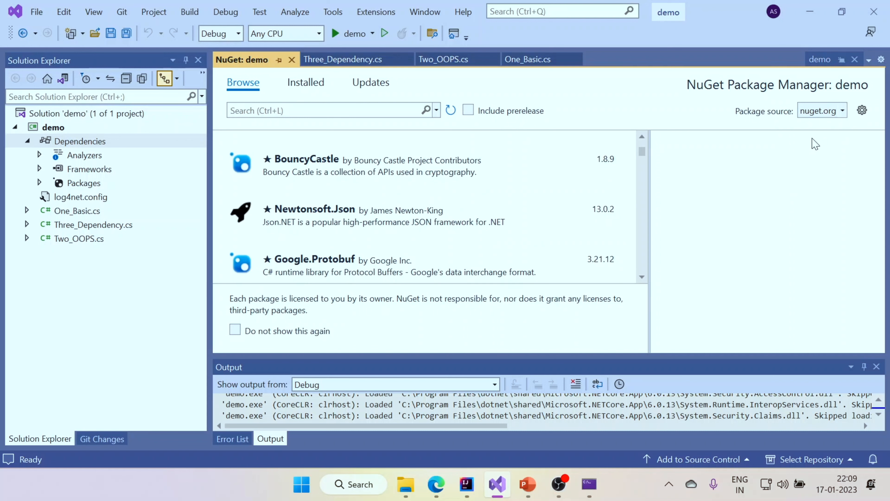
mouse_move(827, 136)
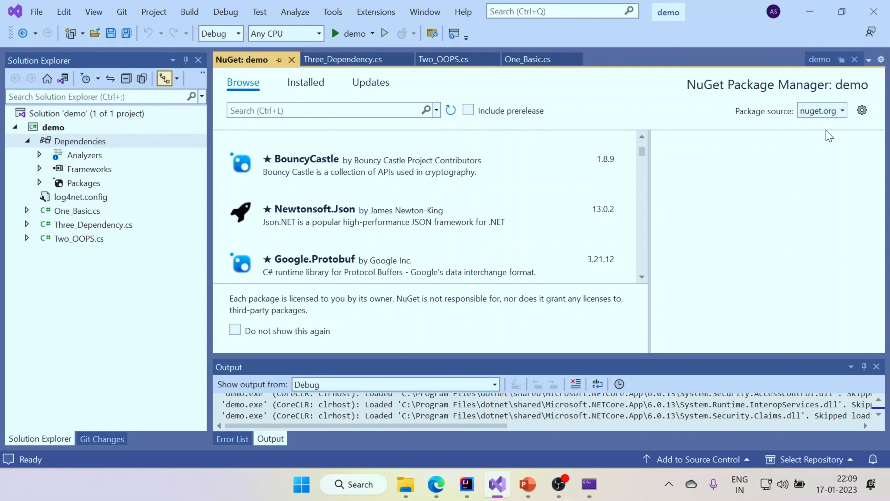
mouse_move(838, 148)
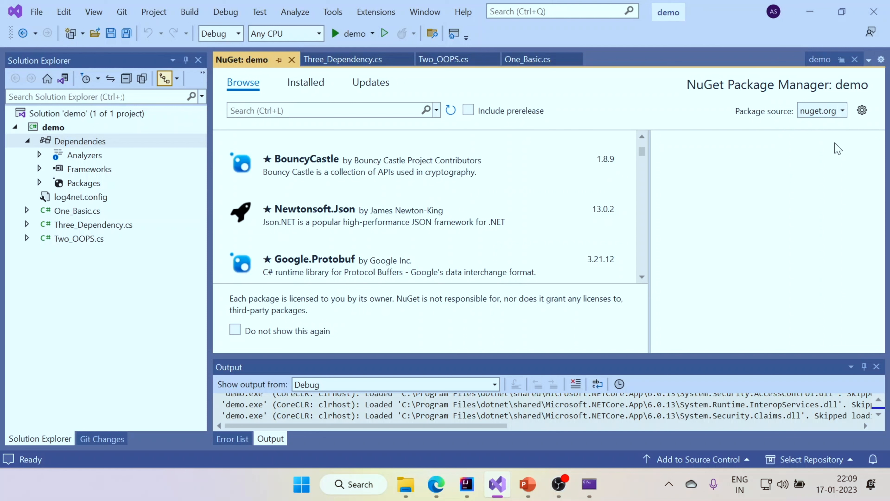
click(316, 112)
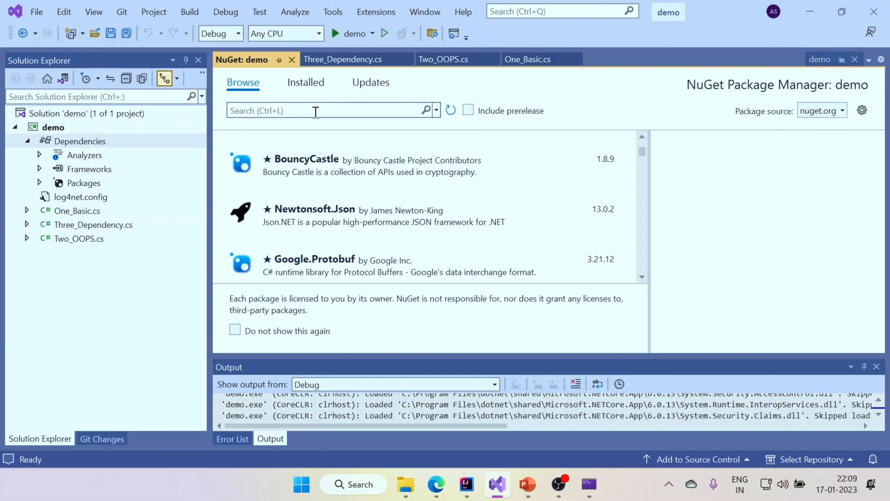
click(305, 82)
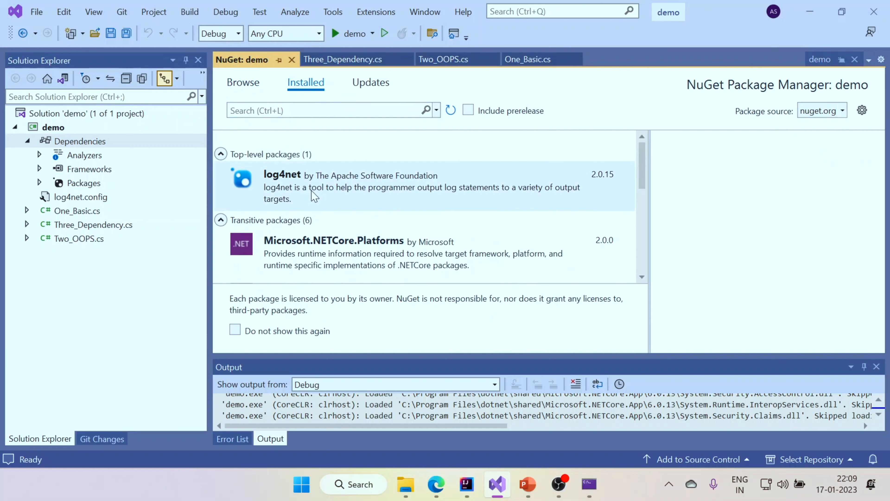
mouse_move(312, 194)
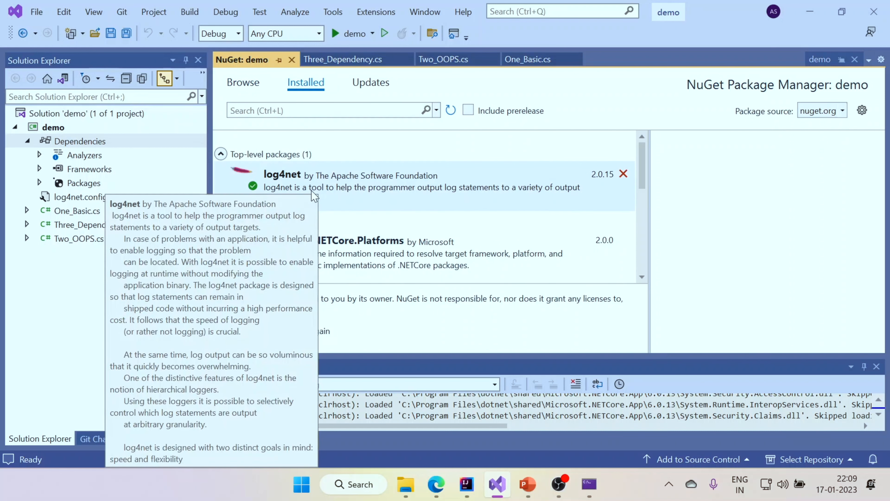
mouse_move(588, 220)
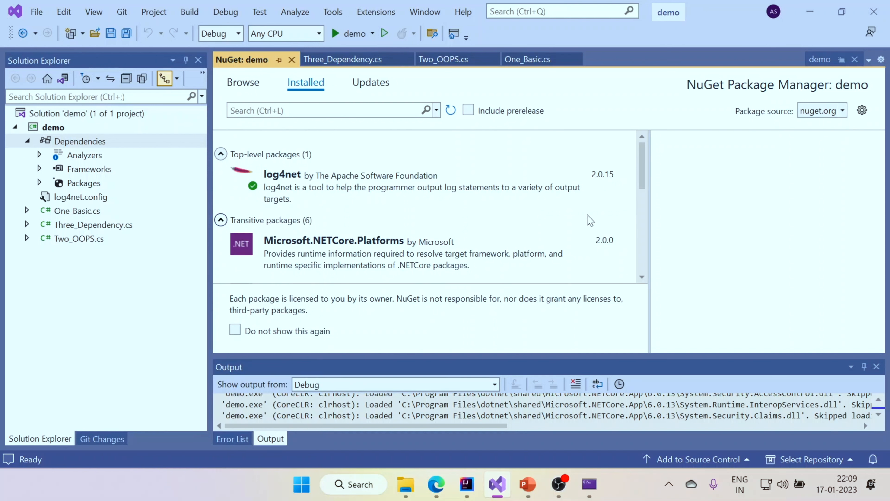
mouse_move(574, 219)
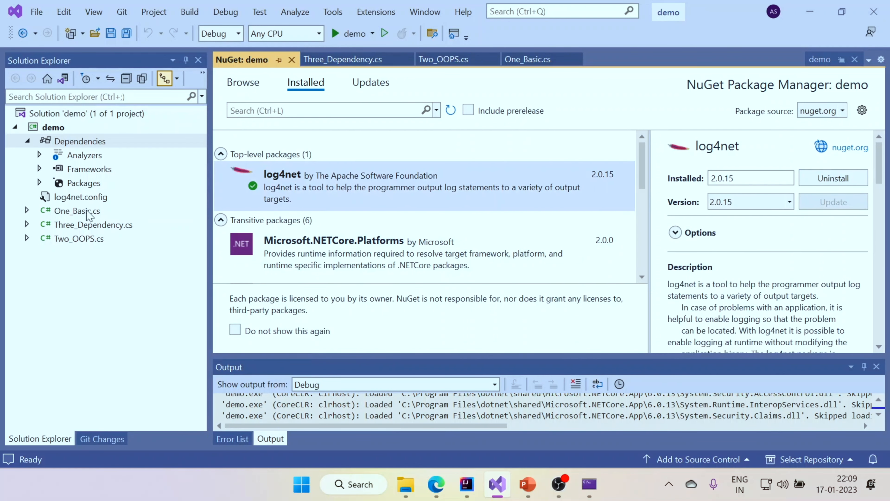
Open log4net.config showing its console appender configuration
click(81, 197)
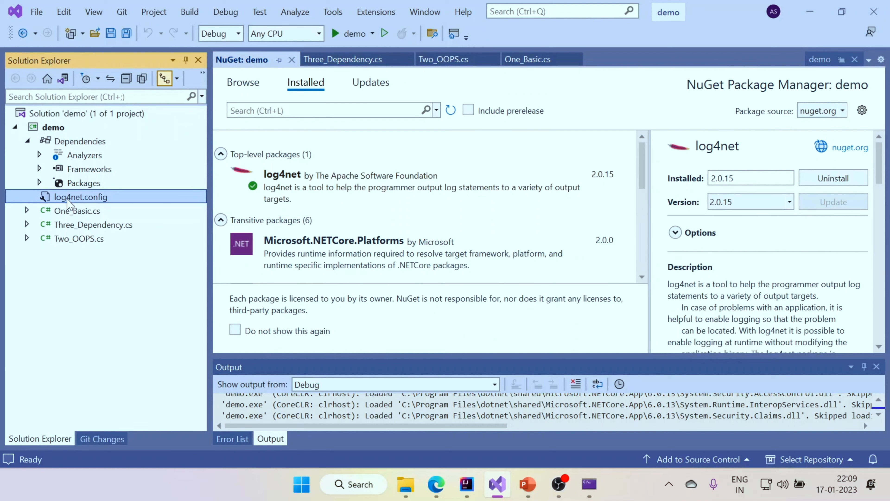
double_click(81, 197)
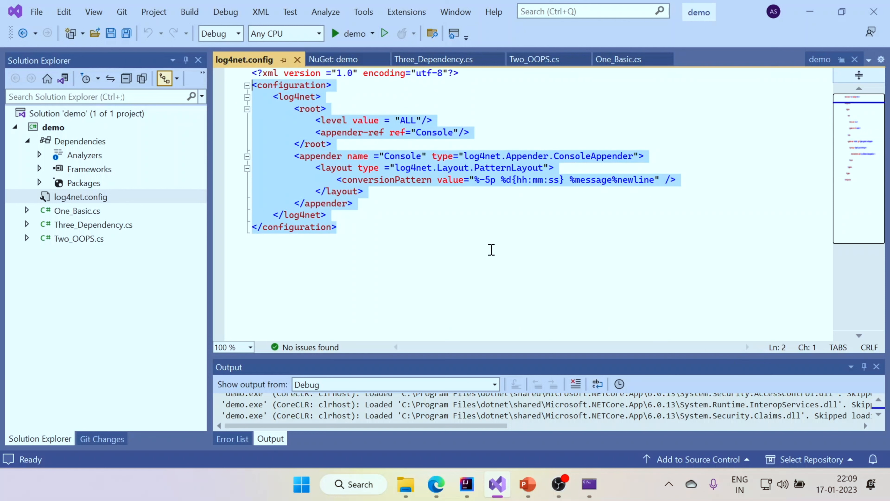
mouse_move(448, 255)
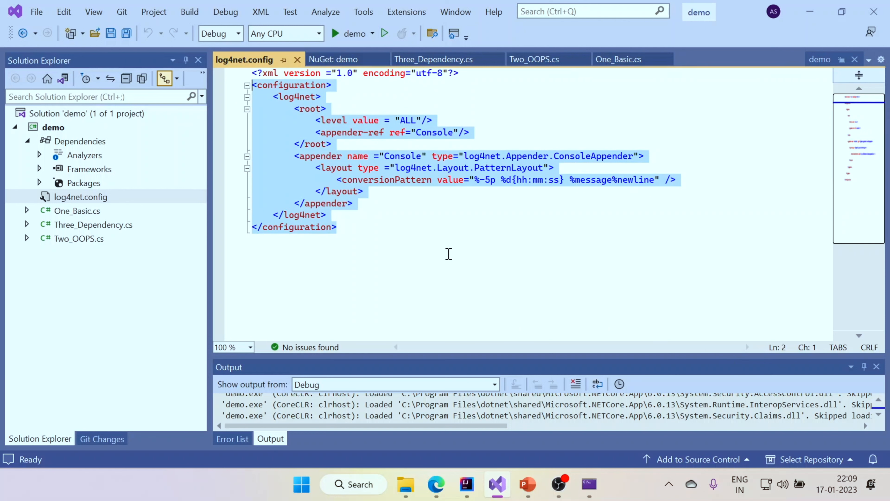
mouse_move(438, 250)
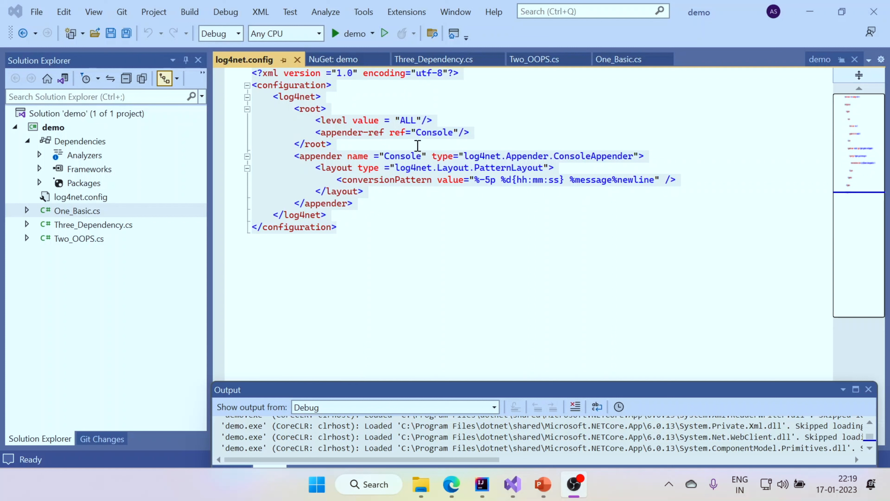
Show Three_Dependency.cs with its log4net ILog logger logging Info "hello"
click(433, 60)
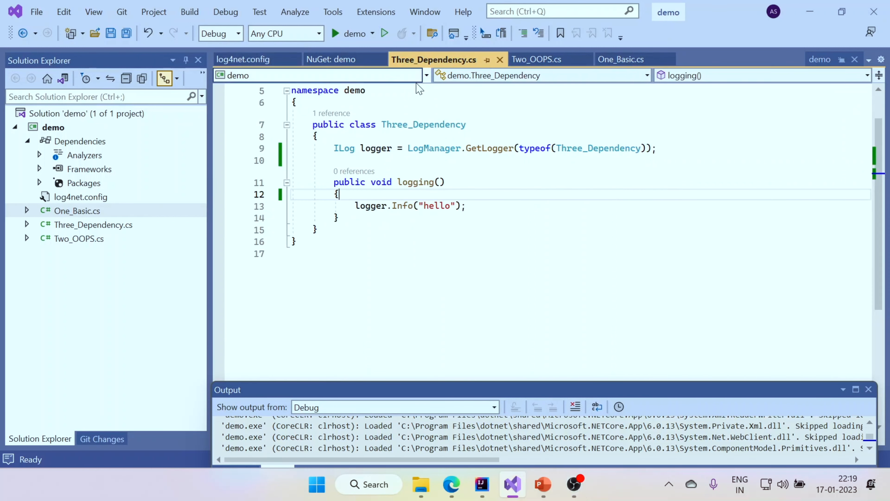
mouse_move(403, 124)
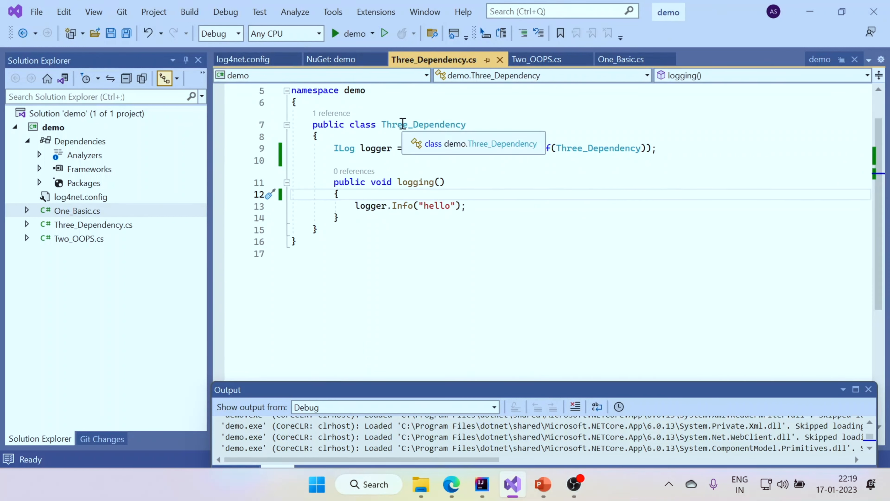
click(368, 193)
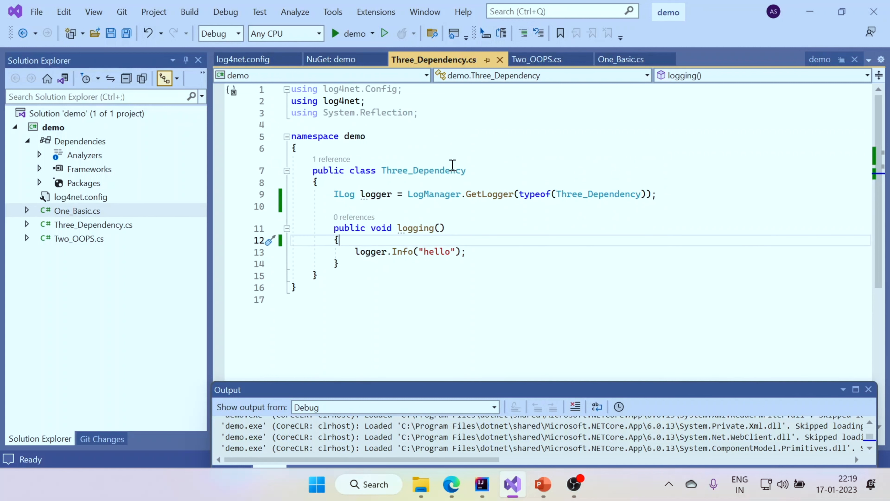
mouse_move(387, 193)
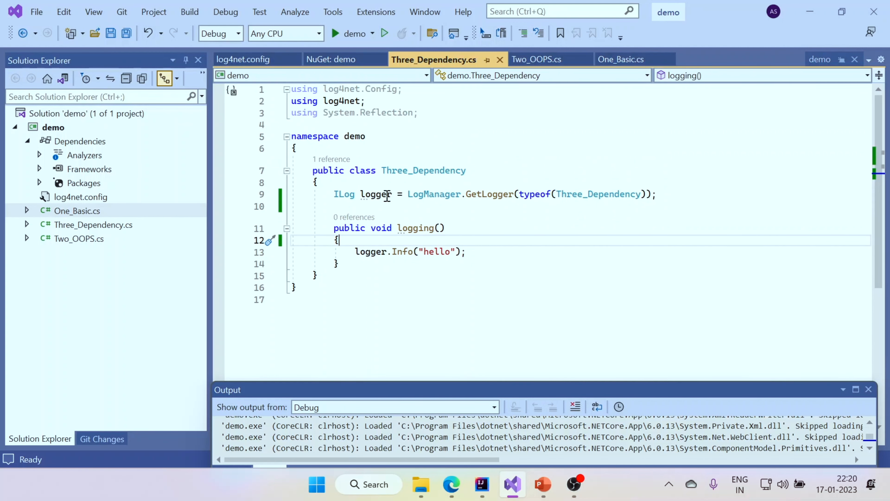
mouse_move(350, 252)
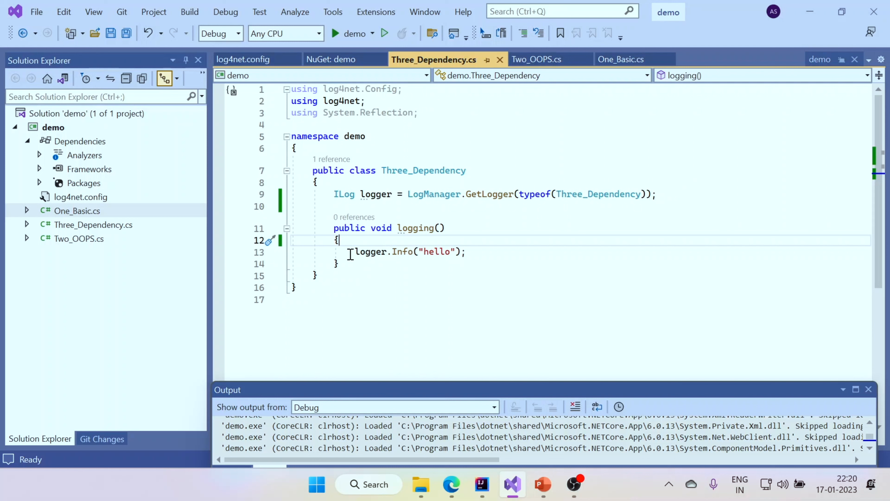
In One_Basic's Main, get the log4net repository from the entry assembly and call Three_Dependency
click(620, 59)
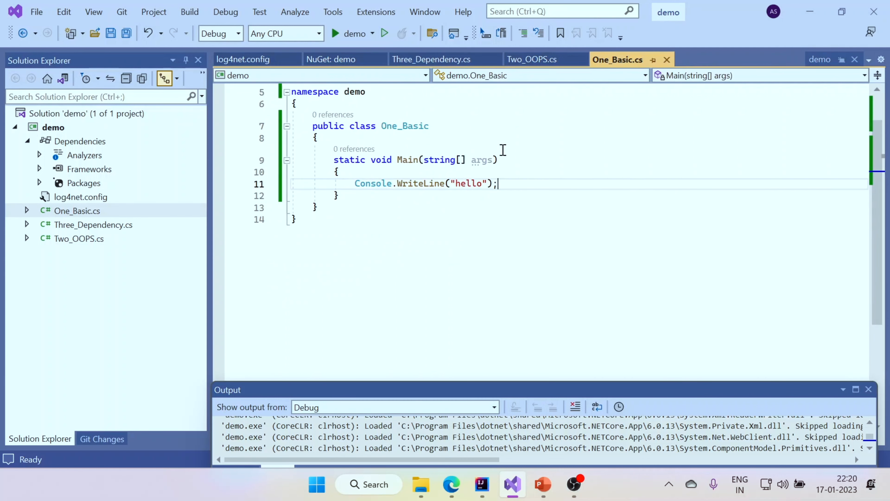
click(341, 172)
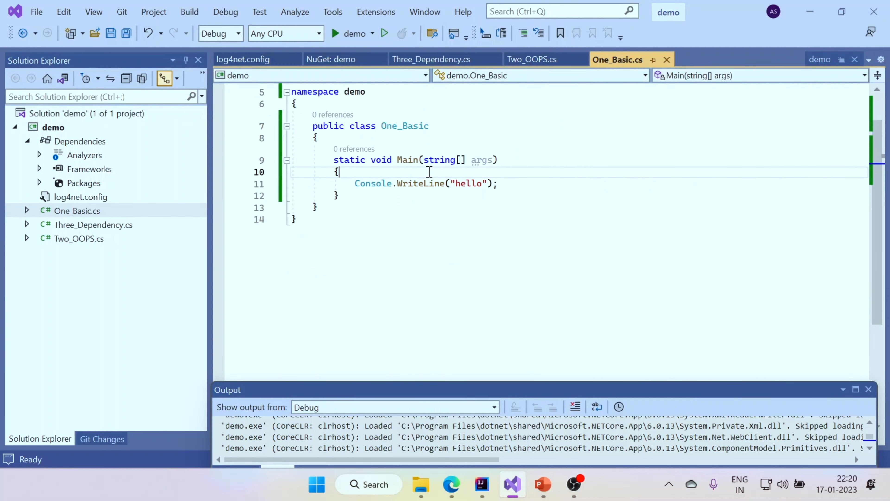
text(var logRepository = LogManager.GetRepository(Assembly.GetEntryAssembly());)
text(new)
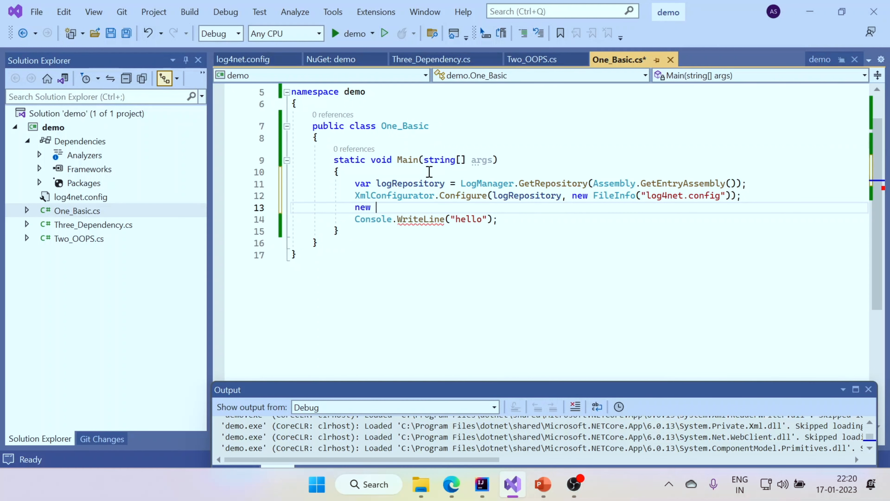
text(Thre)
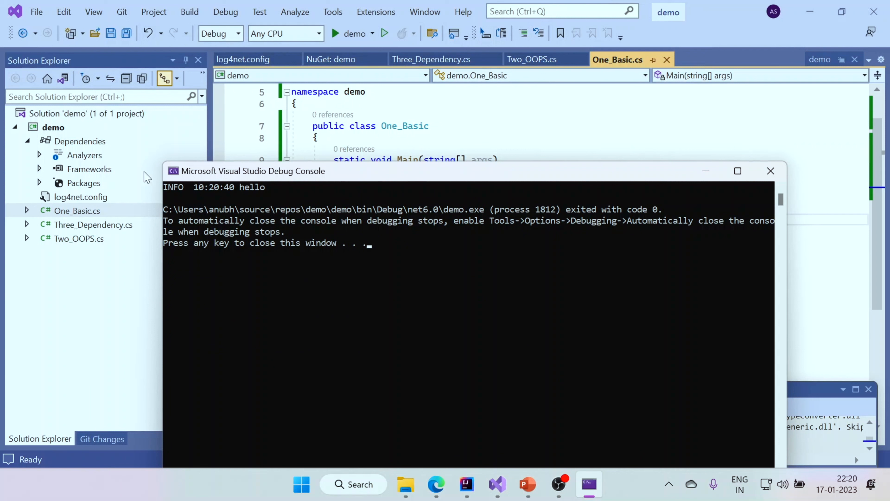
mouse_move(291, 263)
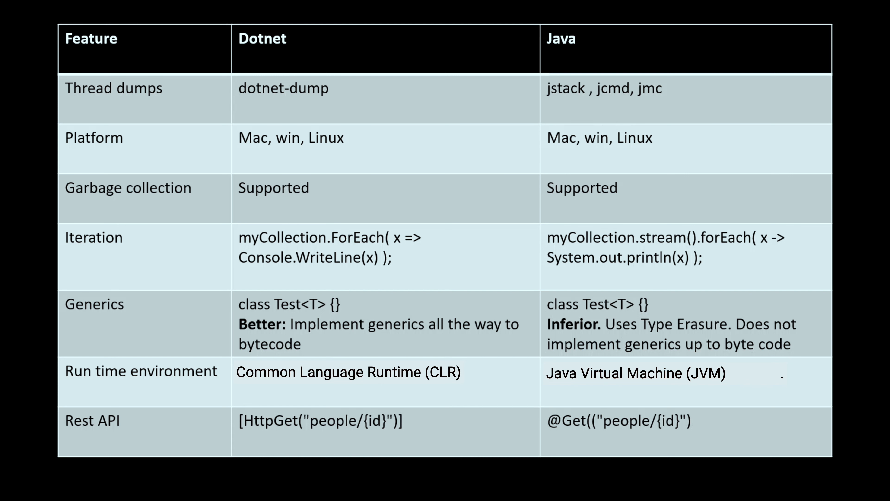
mouse_move(604, 134)
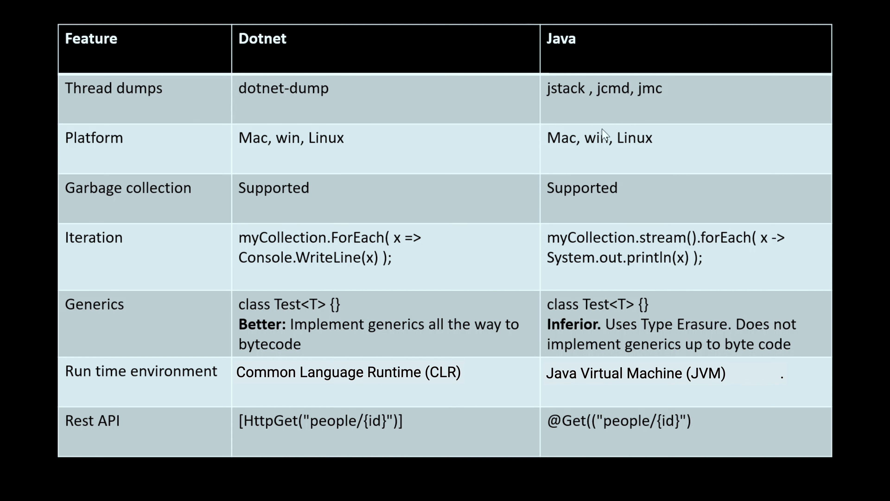
mouse_move(618, 115)
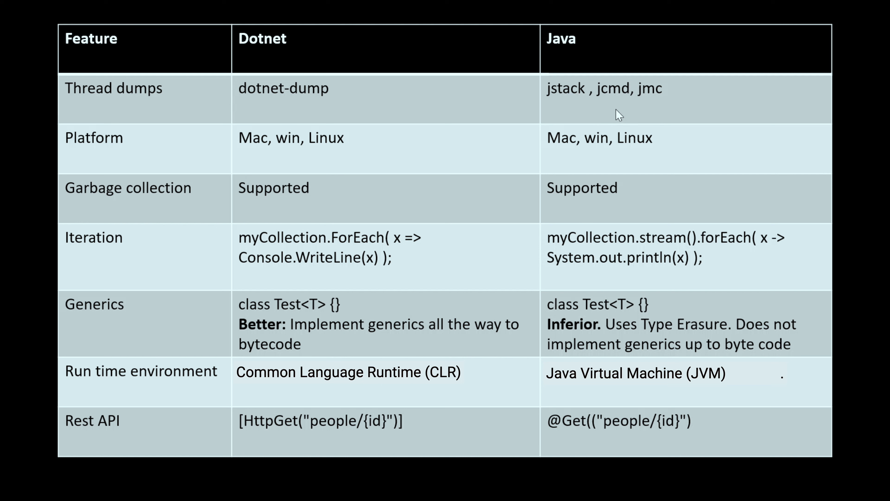
mouse_move(564, 103)
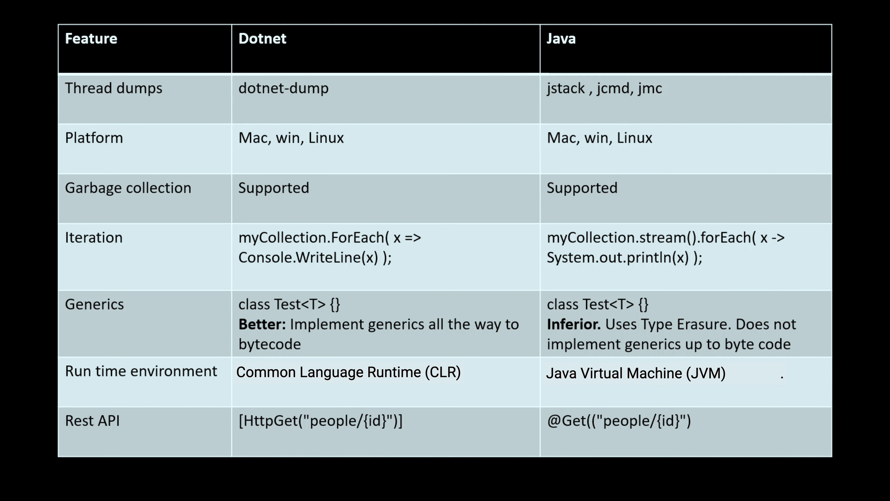
mouse_move(630, 107)
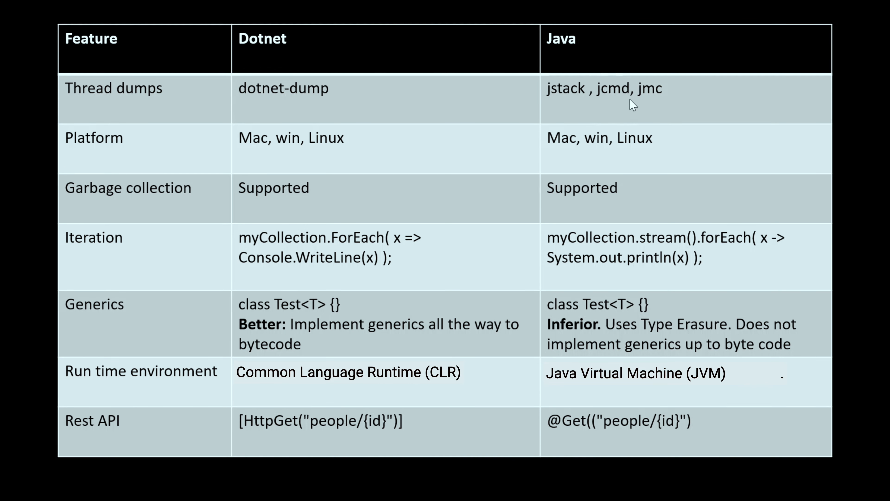
mouse_move(643, 105)
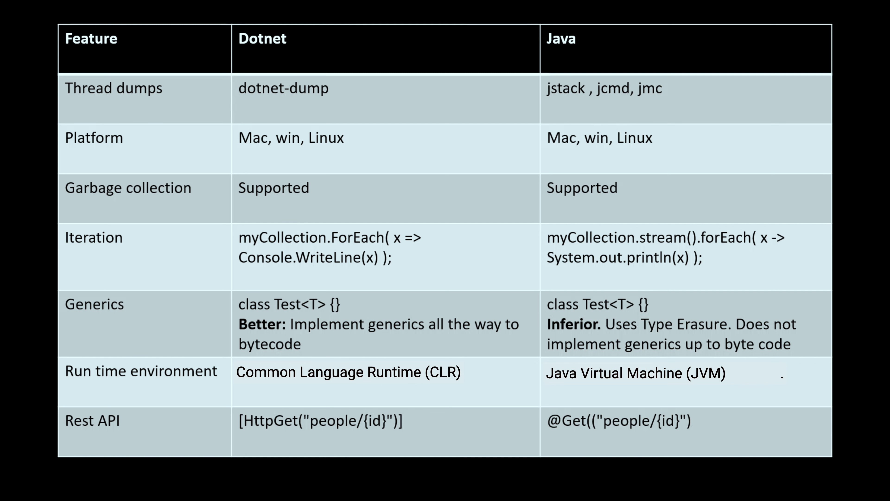
mouse_move(290, 117)
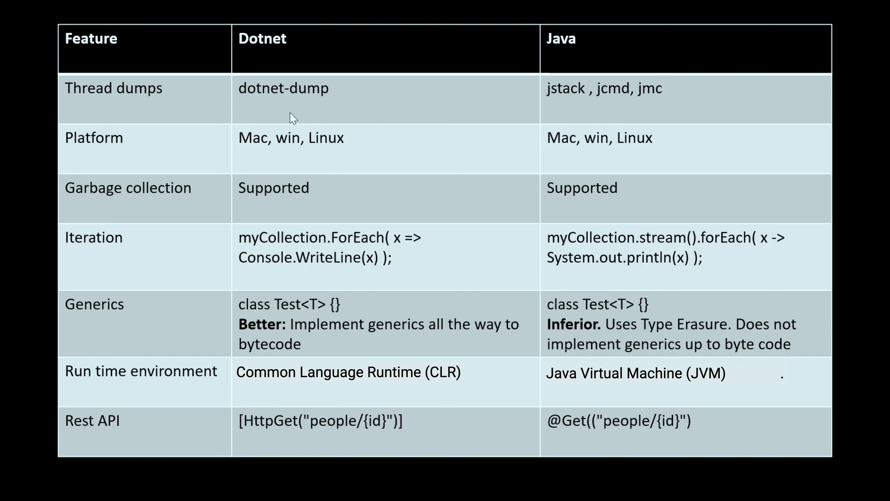
mouse_move(260, 109)
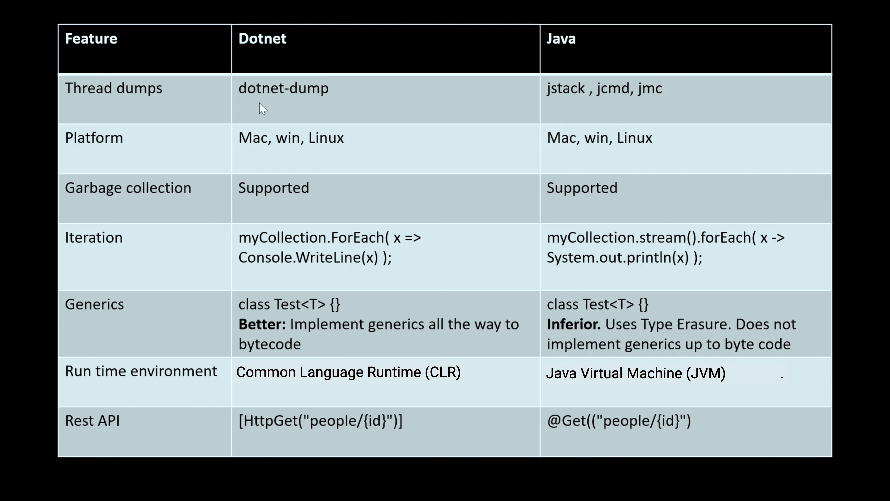
mouse_move(164, 169)
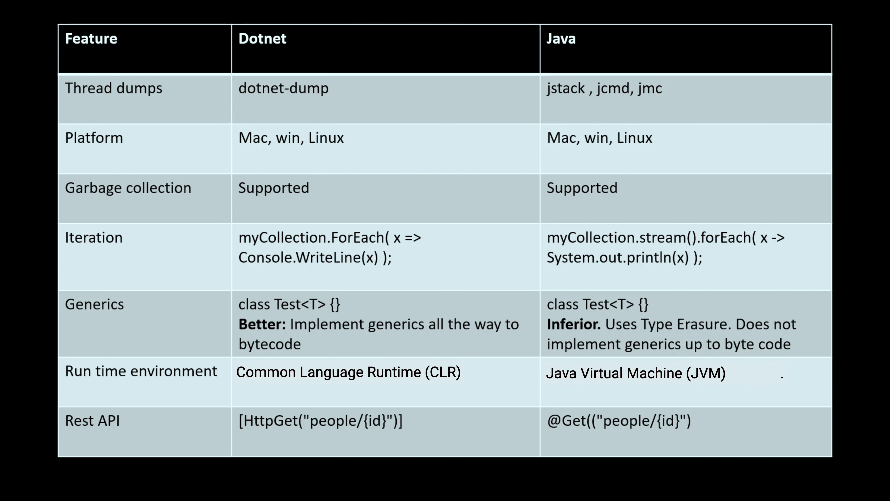
mouse_move(208, 229)
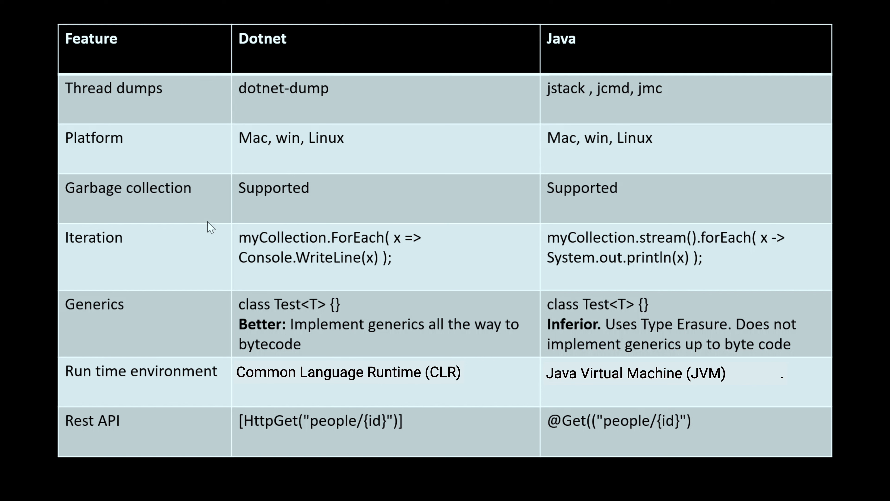
mouse_move(257, 203)
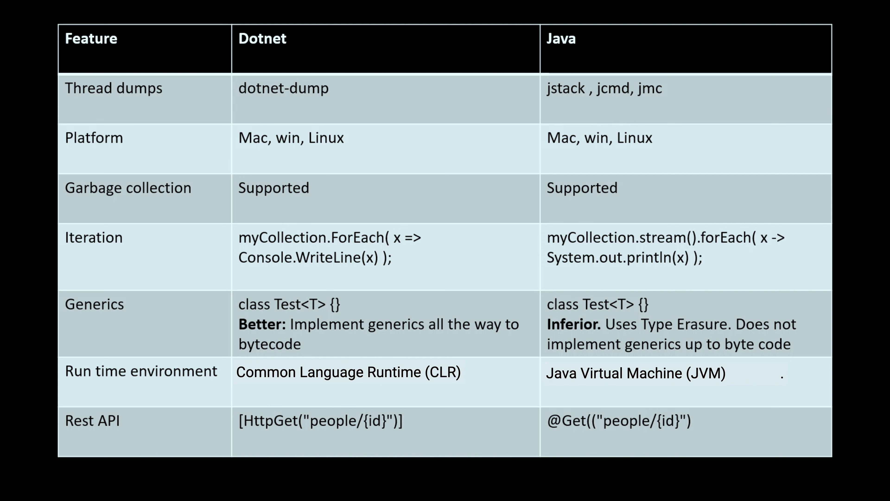
mouse_move(264, 251)
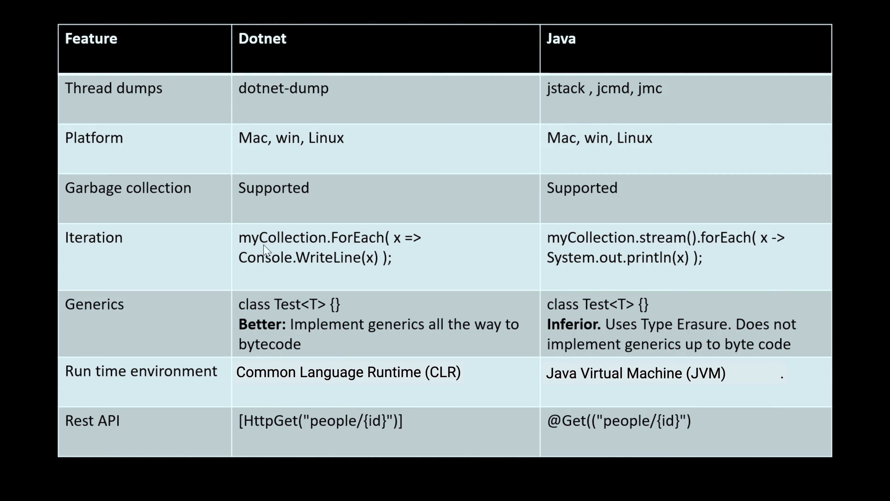
mouse_move(562, 253)
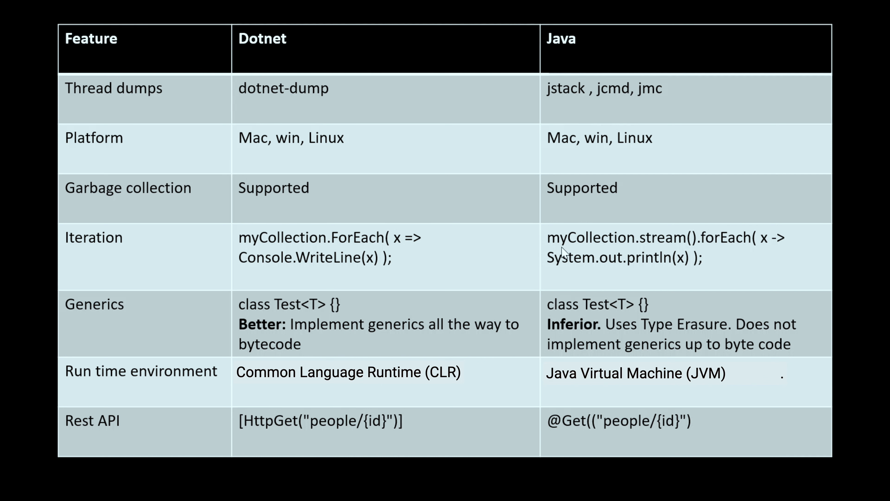
mouse_move(556, 249)
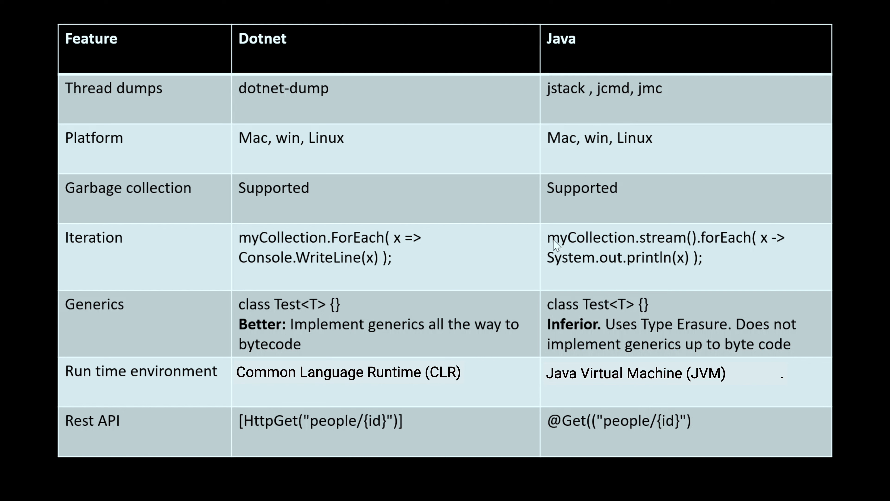
mouse_move(670, 251)
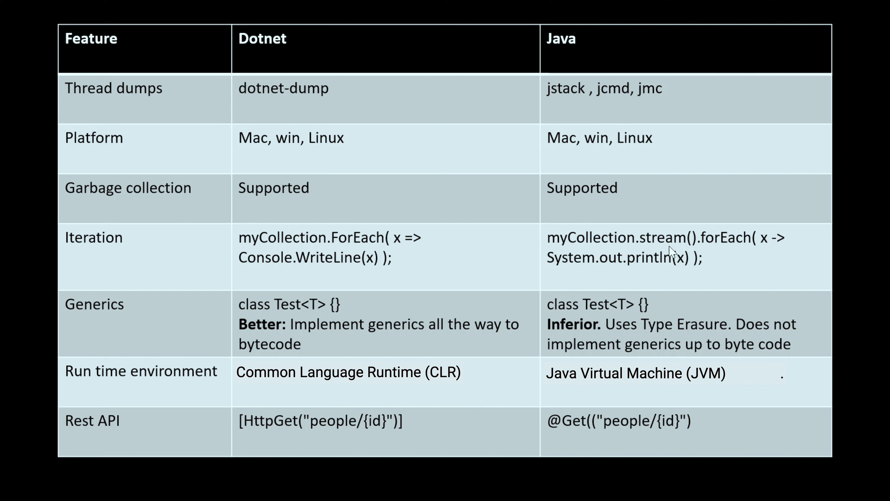
mouse_move(702, 277)
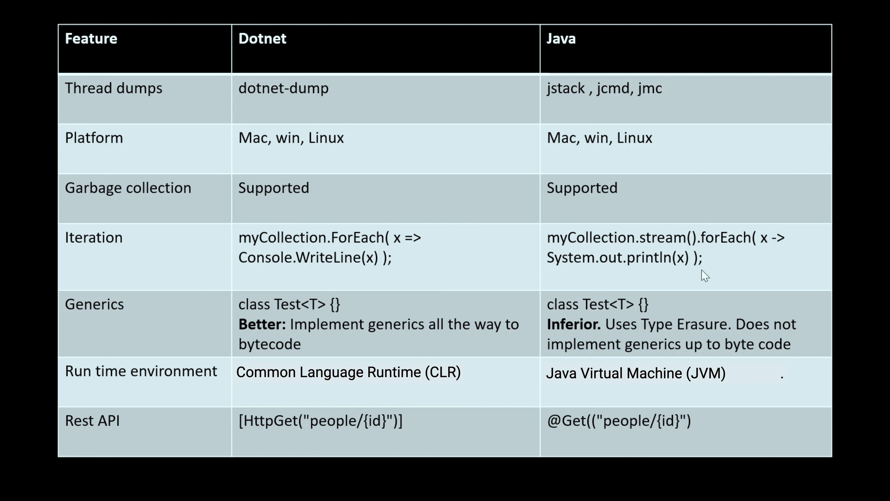
mouse_move(359, 248)
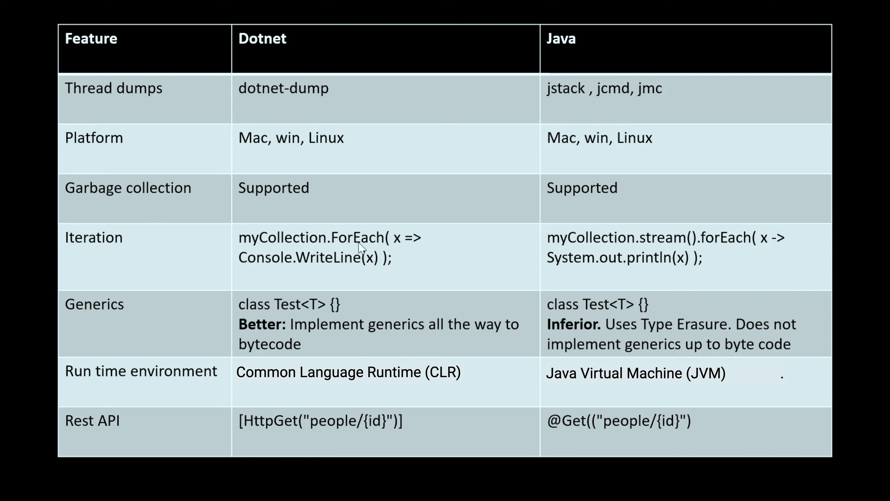
mouse_move(317, 243)
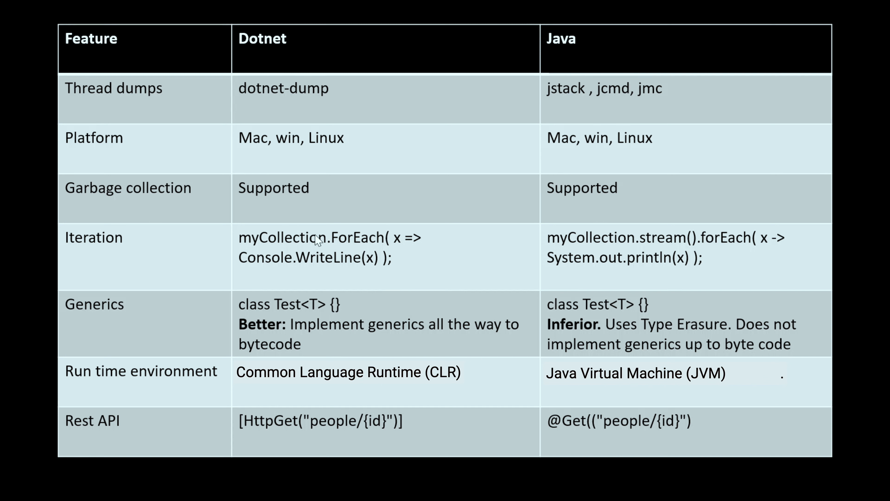
mouse_move(347, 248)
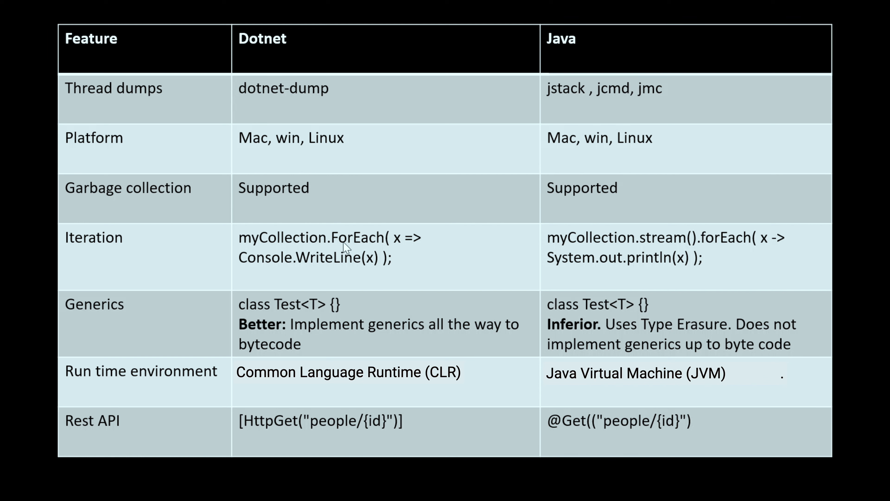
mouse_move(401, 281)
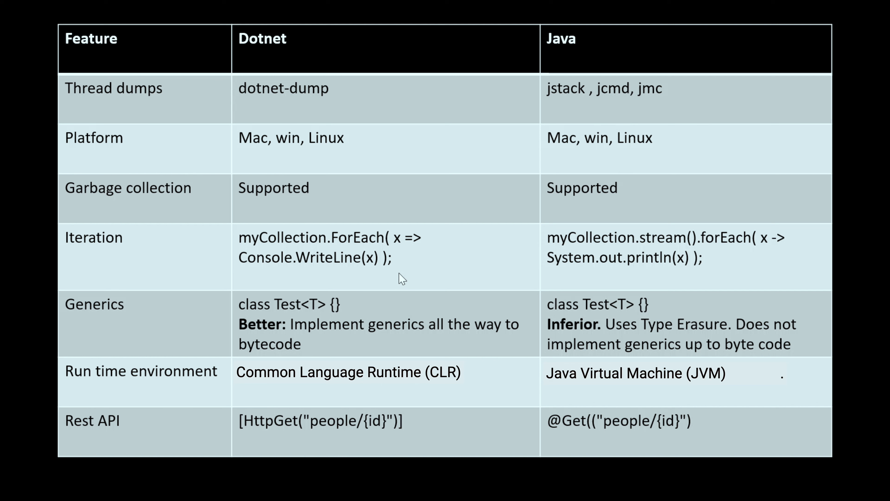
mouse_move(590, 264)
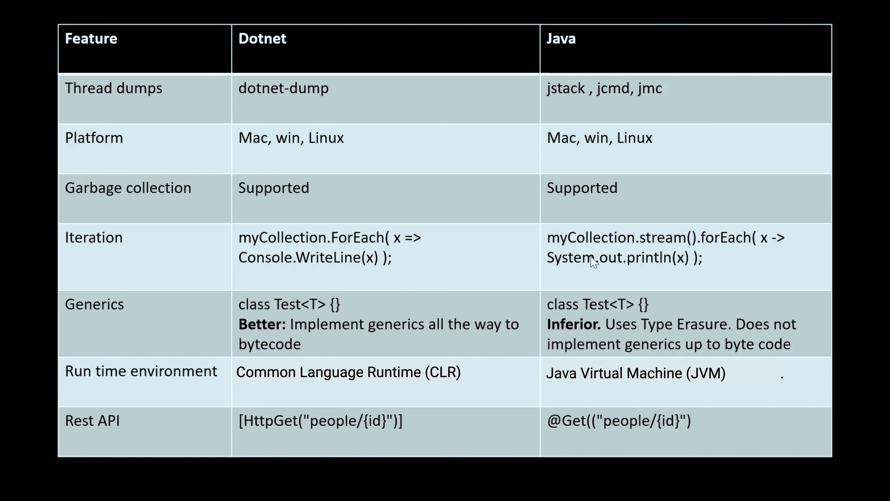
mouse_move(395, 255)
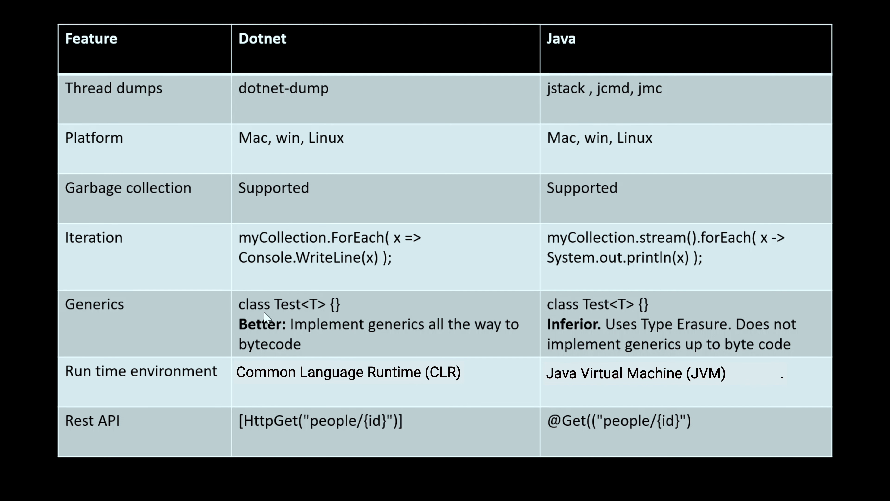
mouse_move(524, 311)
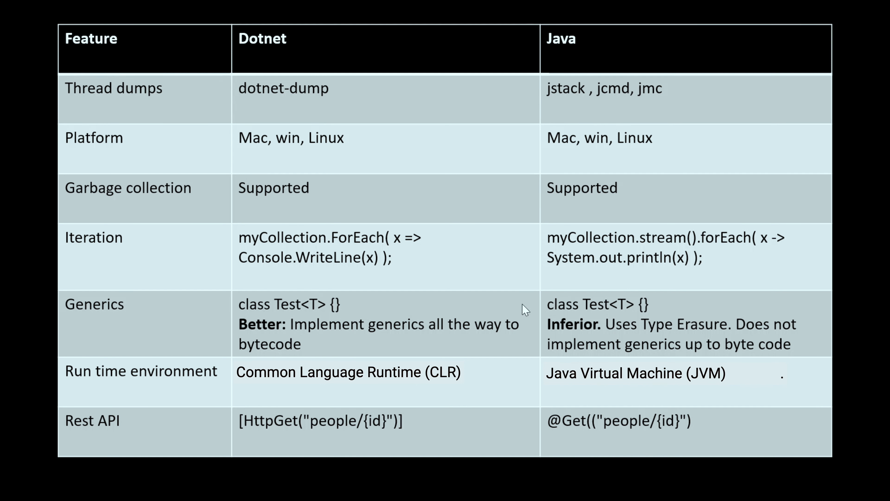
mouse_move(615, 309)
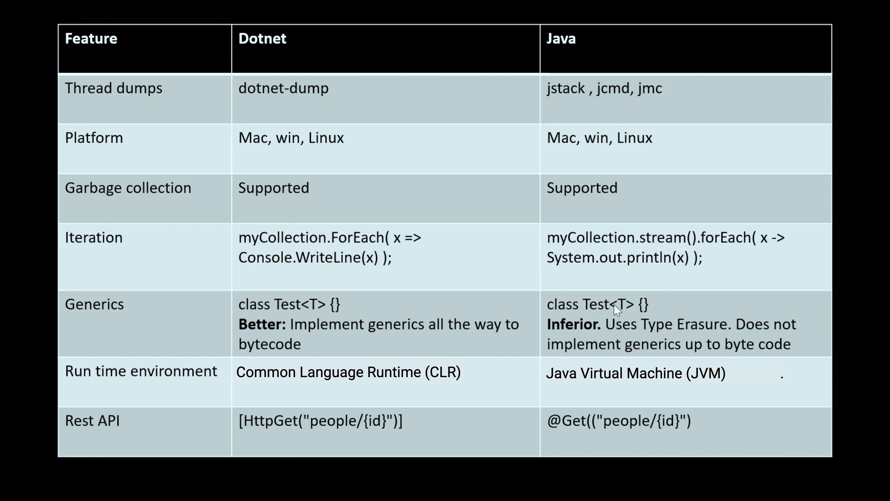
mouse_move(544, 322)
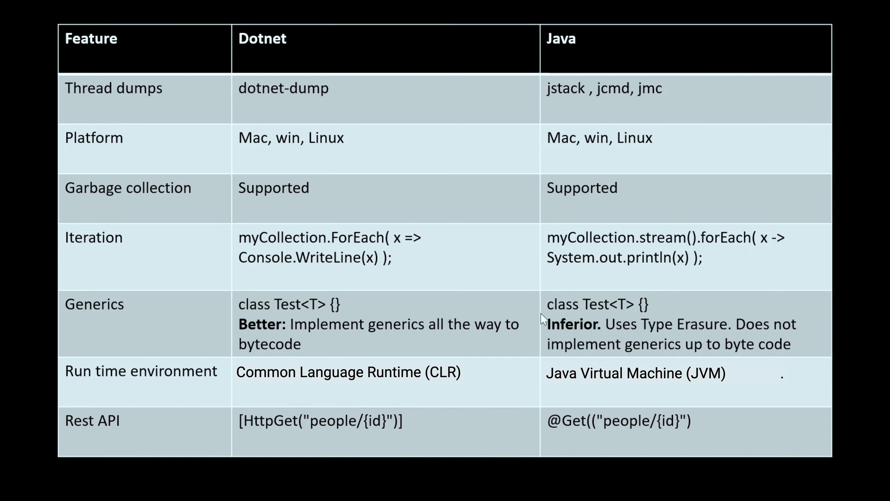
mouse_move(342, 322)
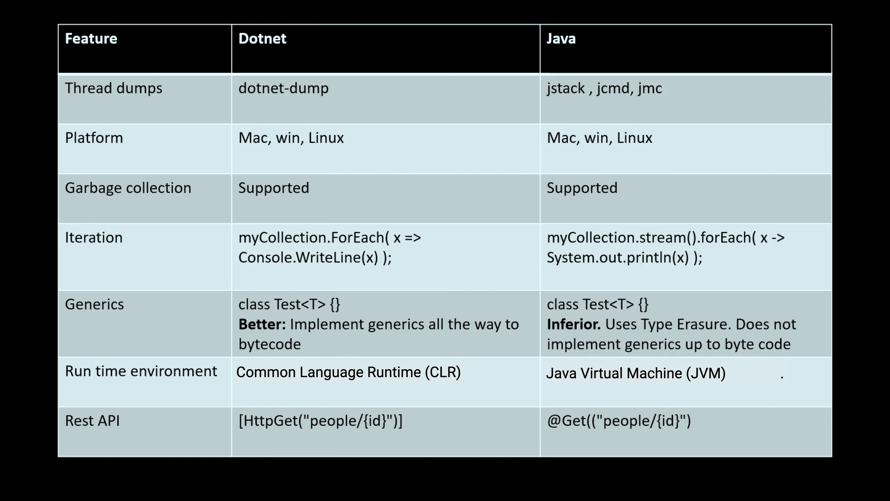
mouse_move(365, 343)
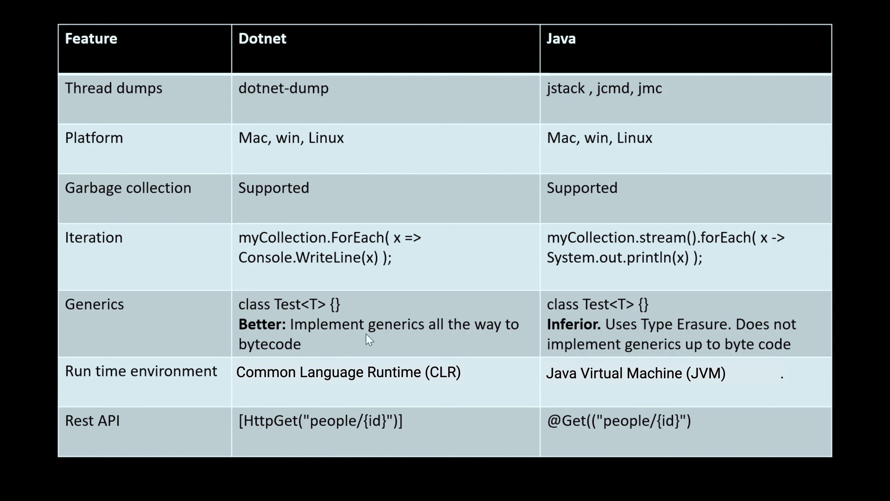
mouse_move(524, 327)
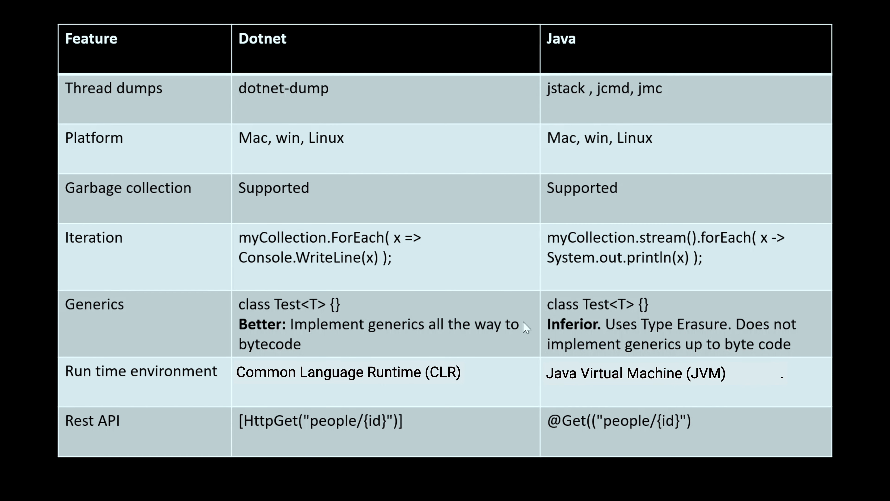
mouse_move(366, 347)
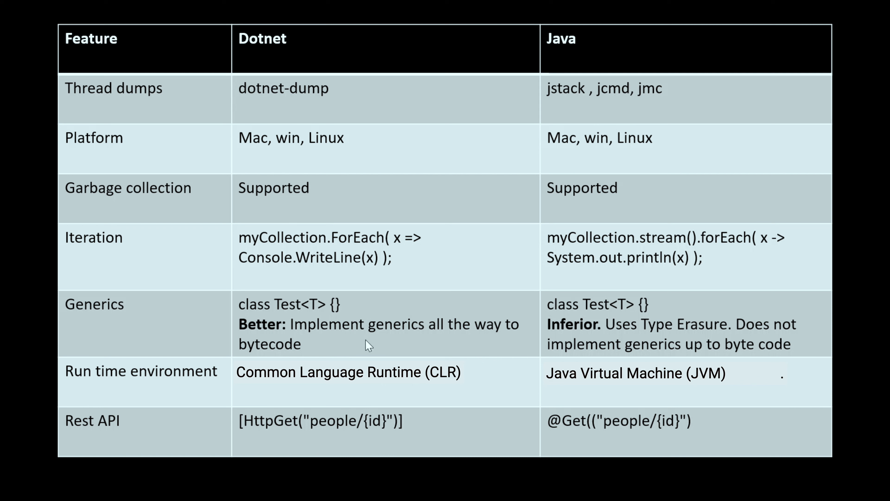
mouse_move(320, 356)
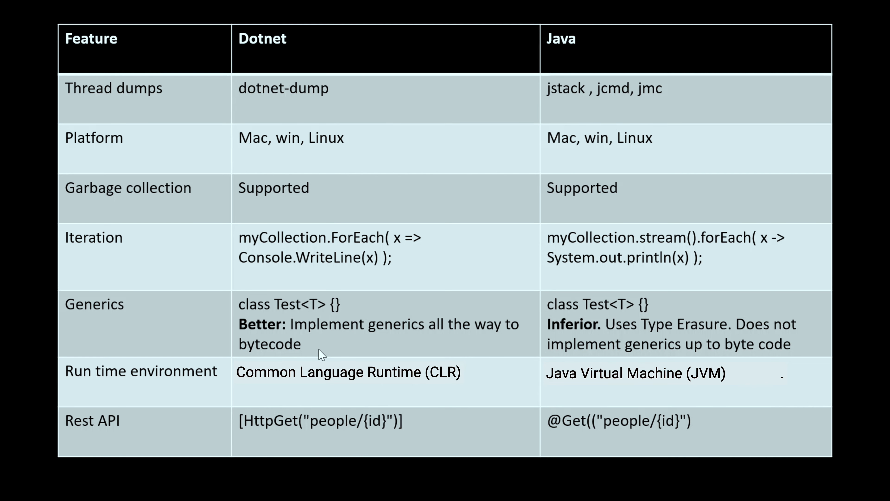
mouse_move(644, 329)
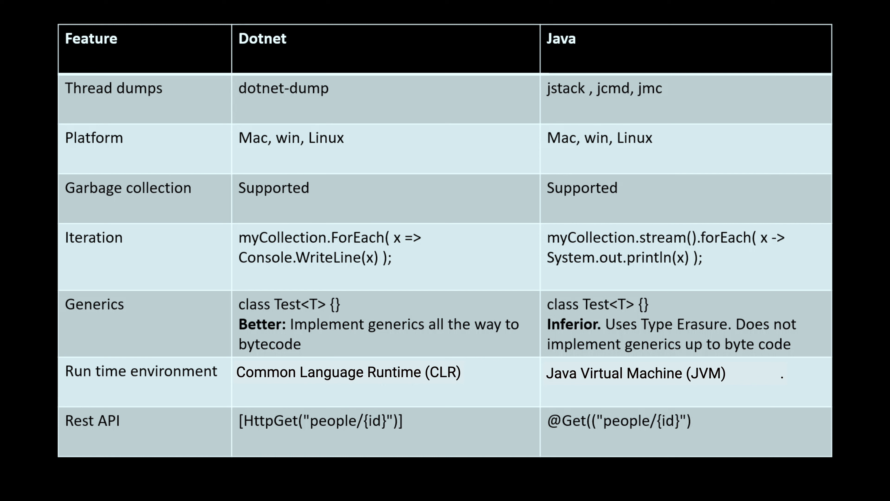
mouse_move(683, 348)
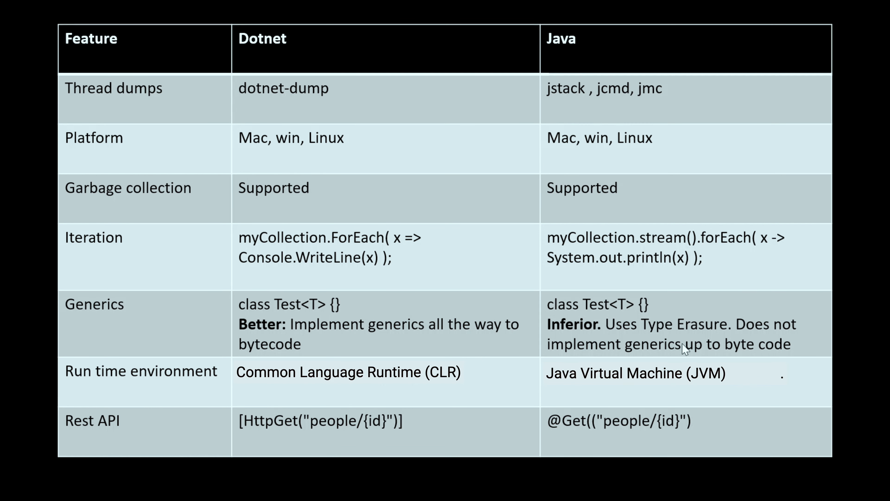
mouse_move(717, 348)
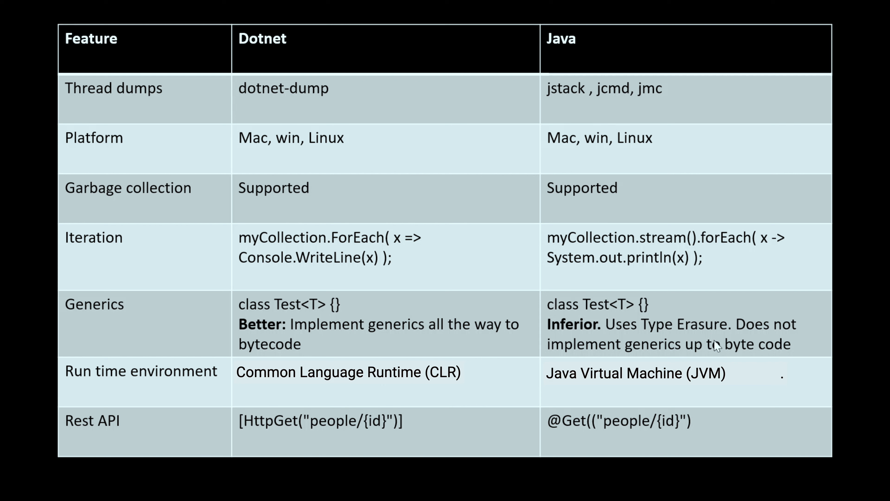
mouse_move(691, 346)
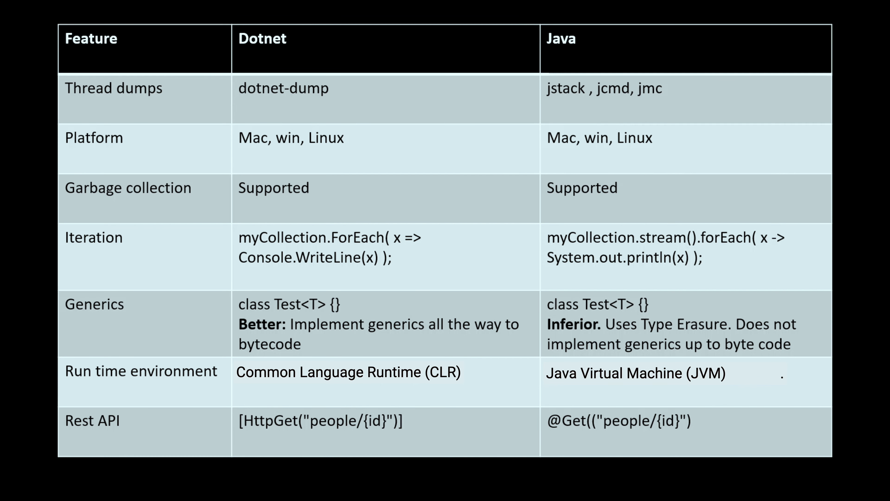
mouse_move(364, 346)
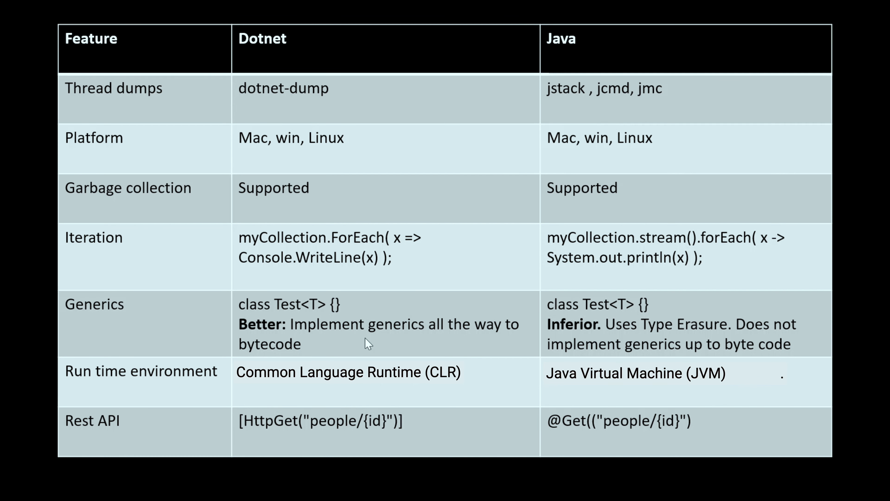
mouse_move(356, 347)
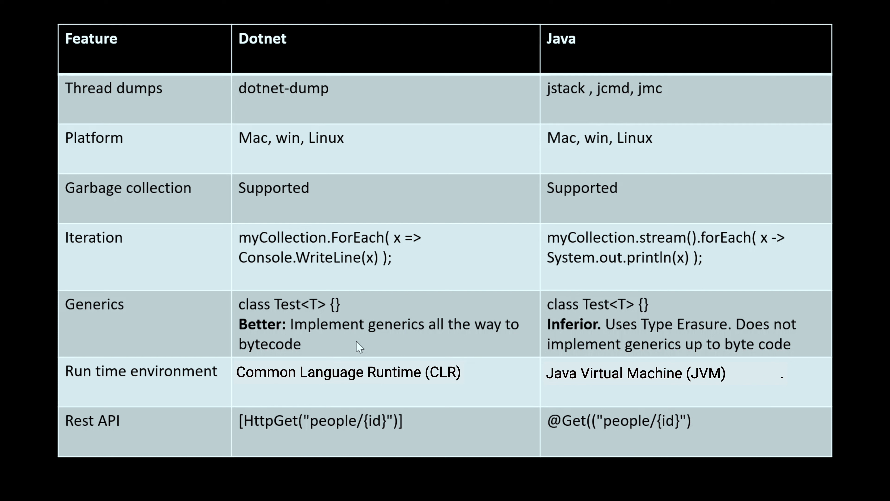
mouse_move(322, 360)
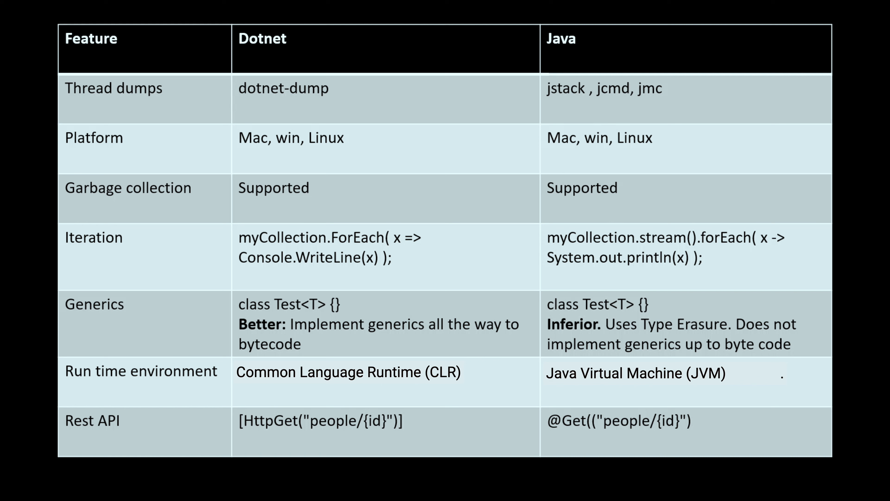
mouse_move(171, 368)
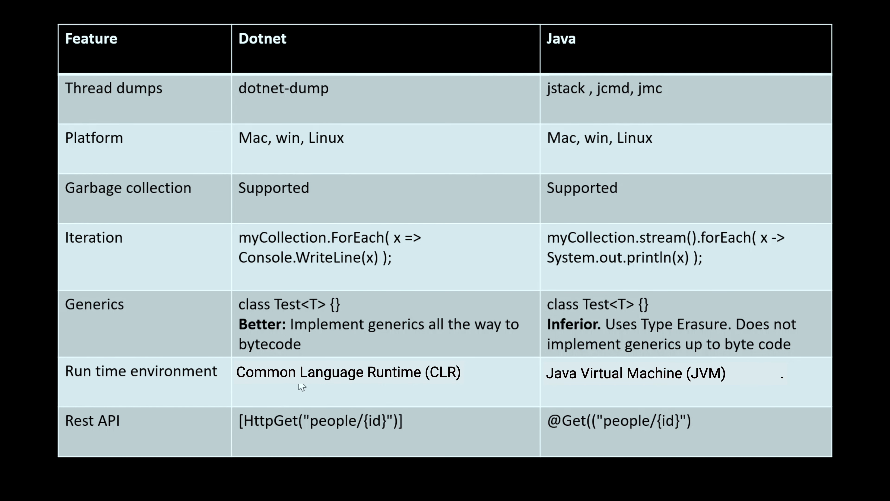
mouse_move(566, 359)
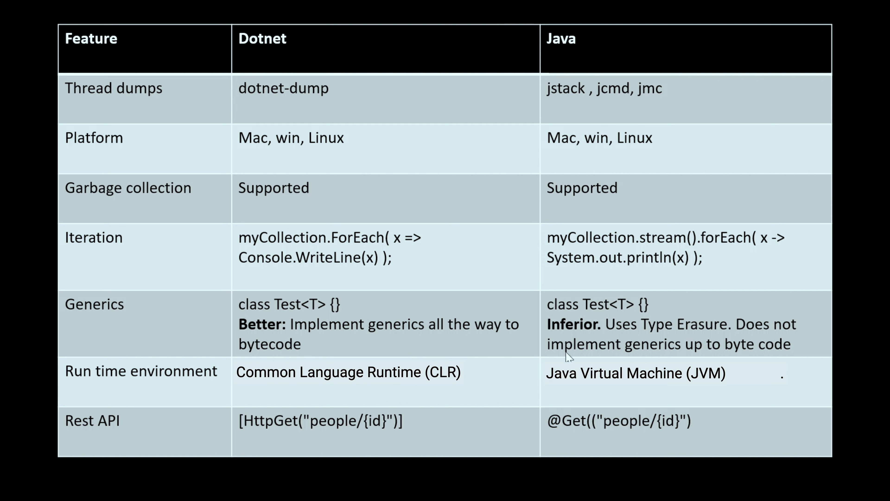
mouse_move(459, 386)
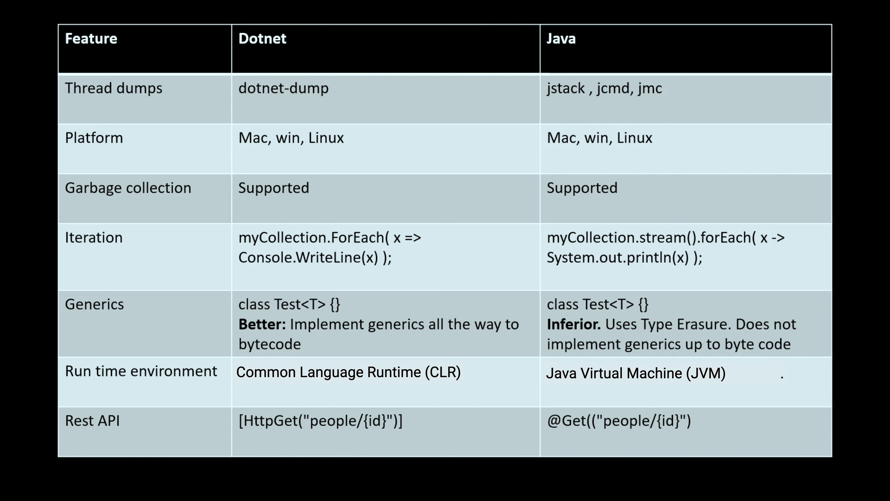
mouse_move(328, 455)
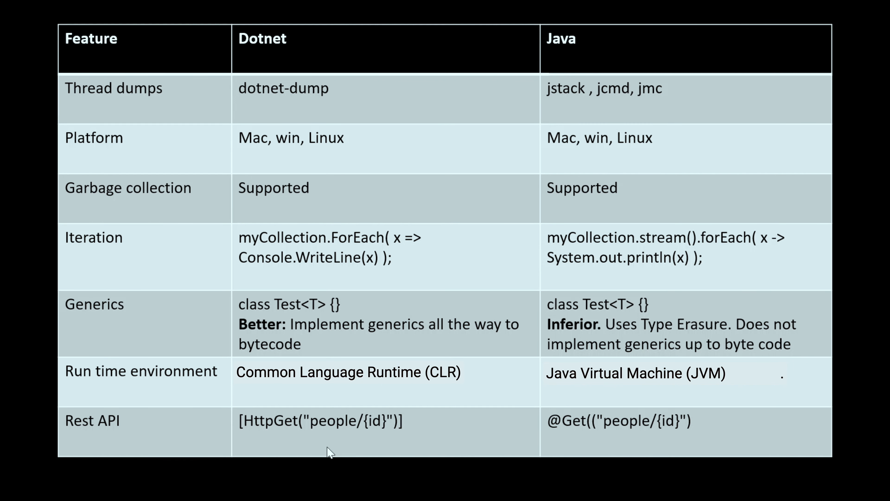
mouse_move(259, 431)
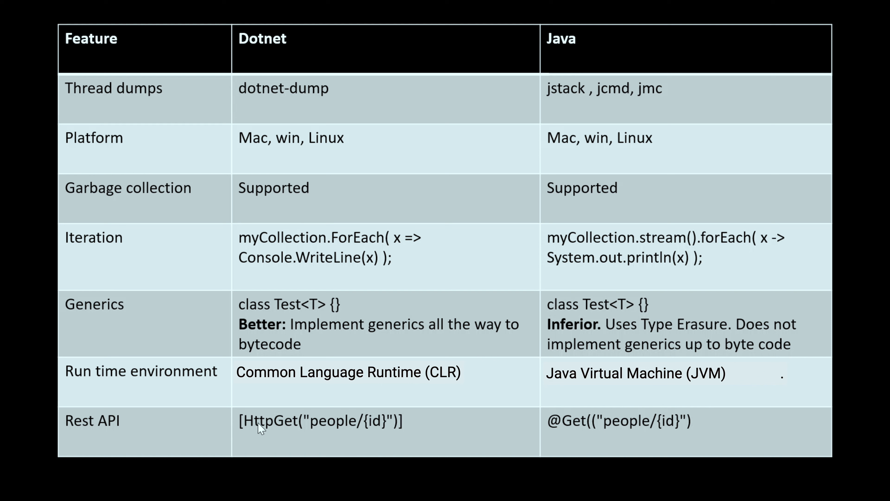
mouse_move(398, 424)
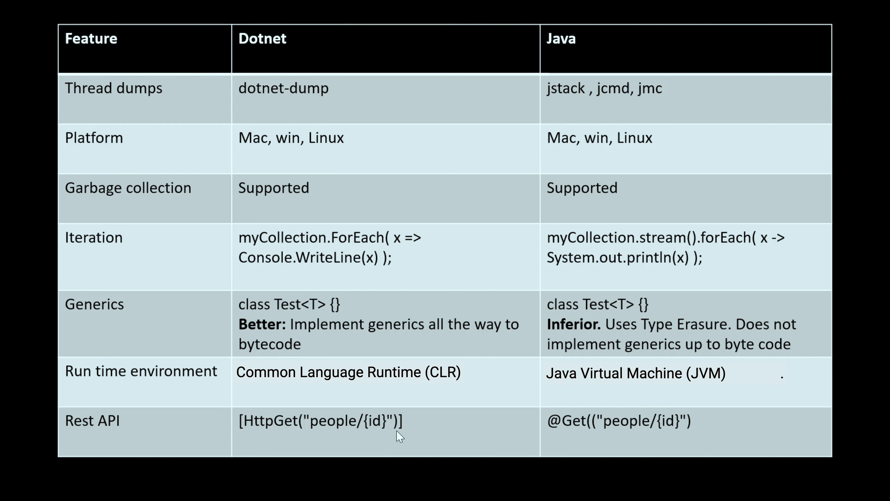
mouse_move(618, 438)
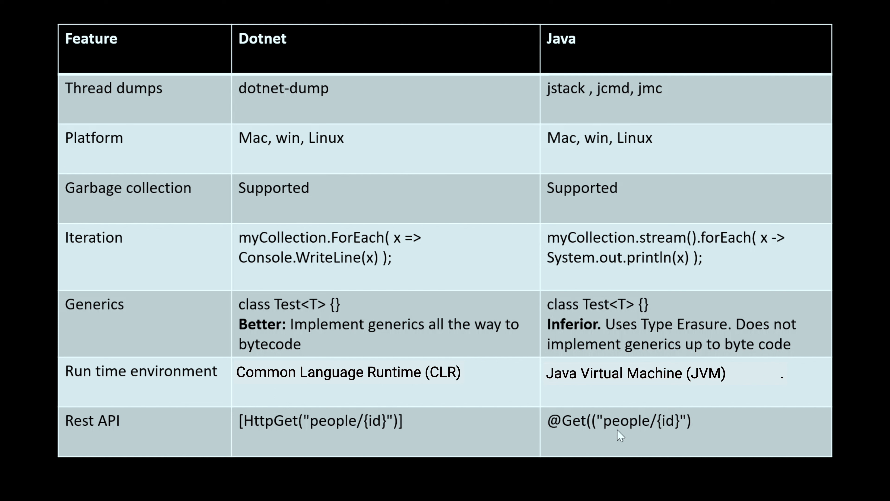
mouse_move(445, 316)
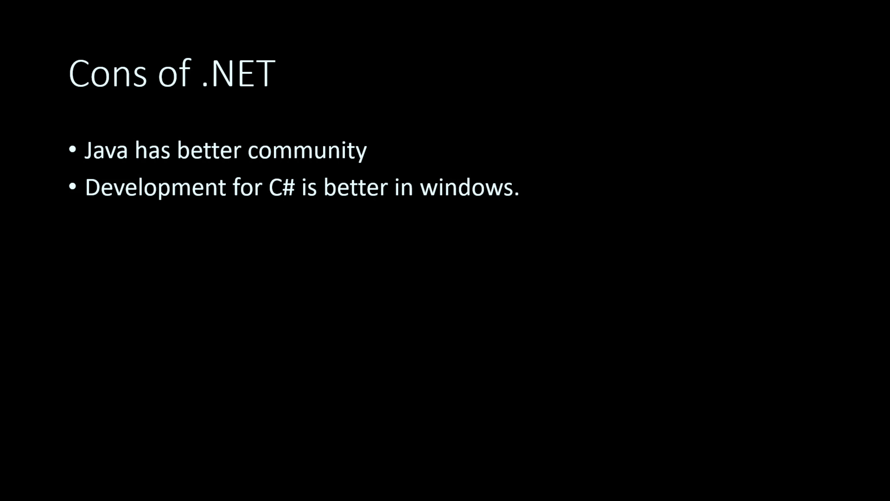
mouse_move(286, 248)
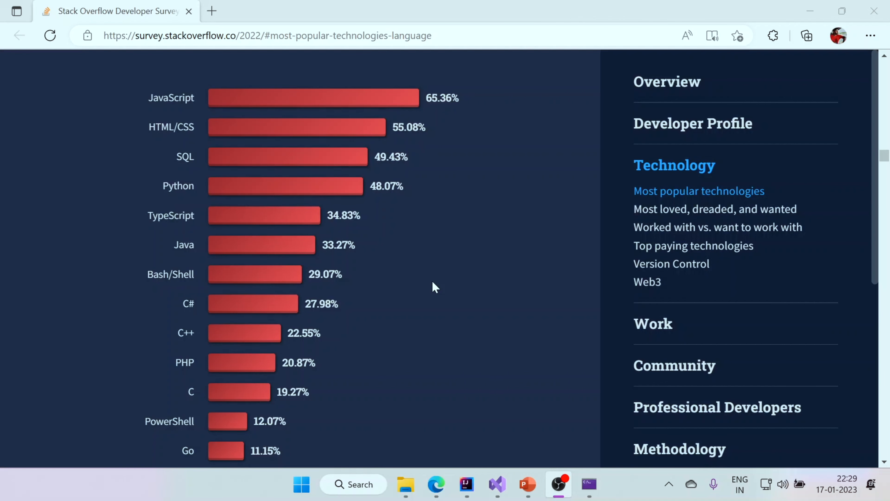
mouse_move(182, 306)
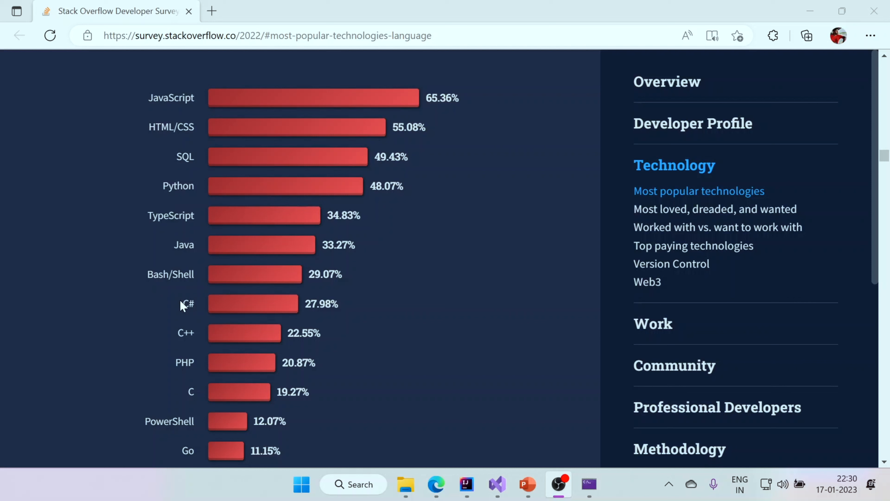
mouse_move(181, 304)
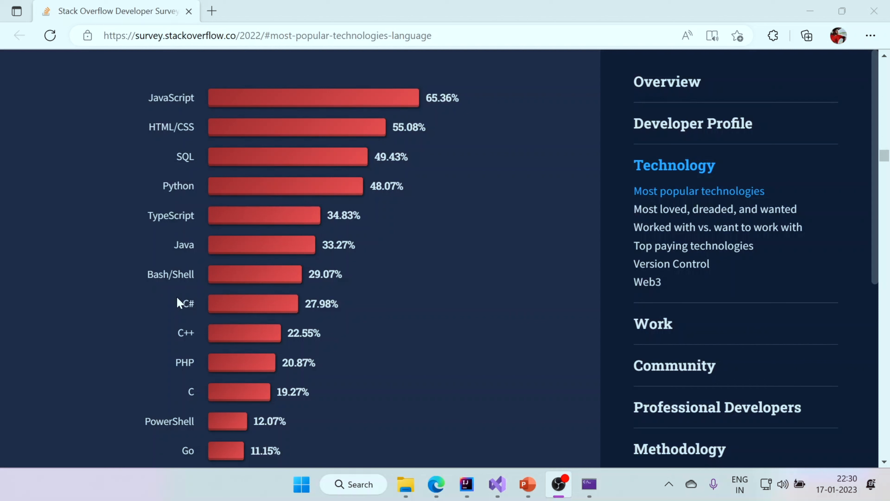
mouse_move(180, 331)
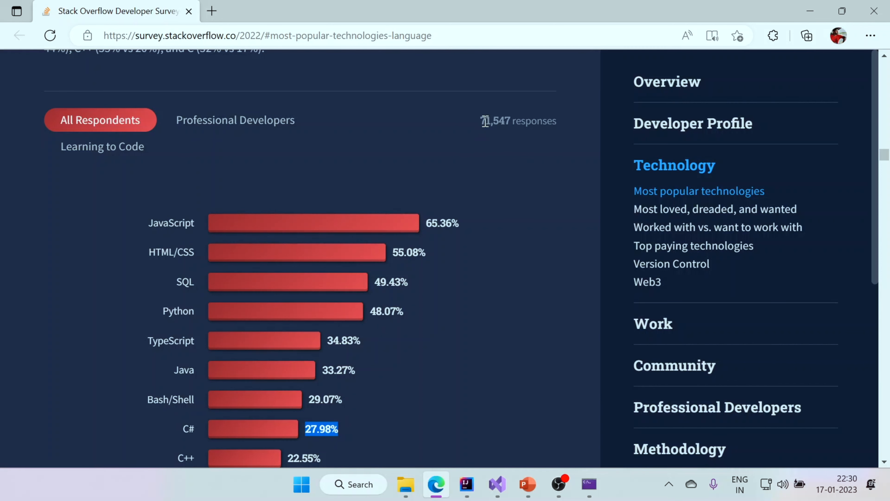
Scroll the survey chart to C#'s 27.98% share among most popular languages
scroll(down, 3)
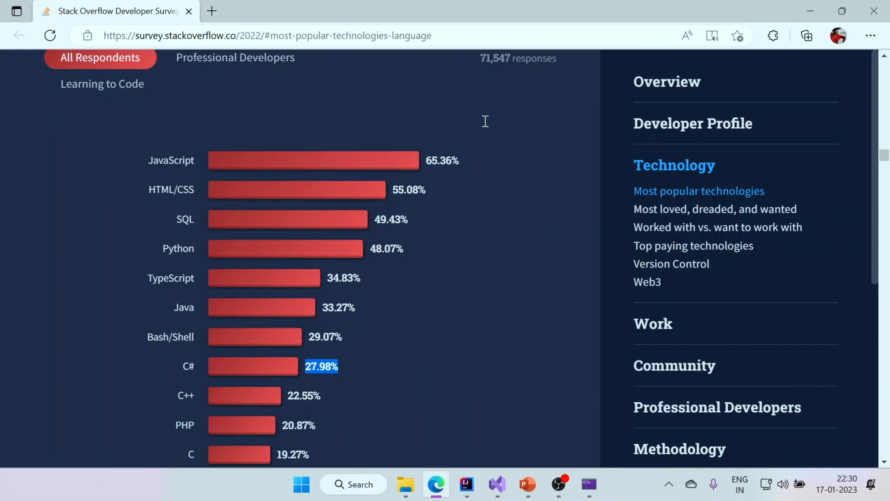
mouse_move(368, 366)
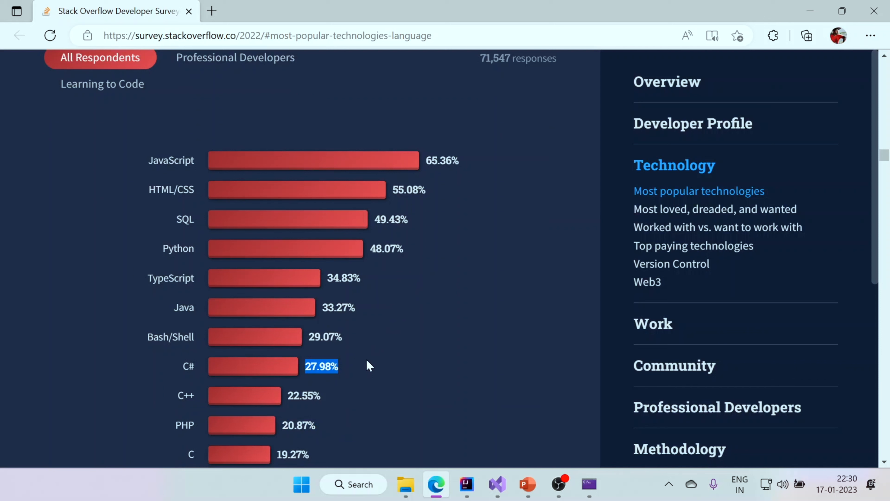